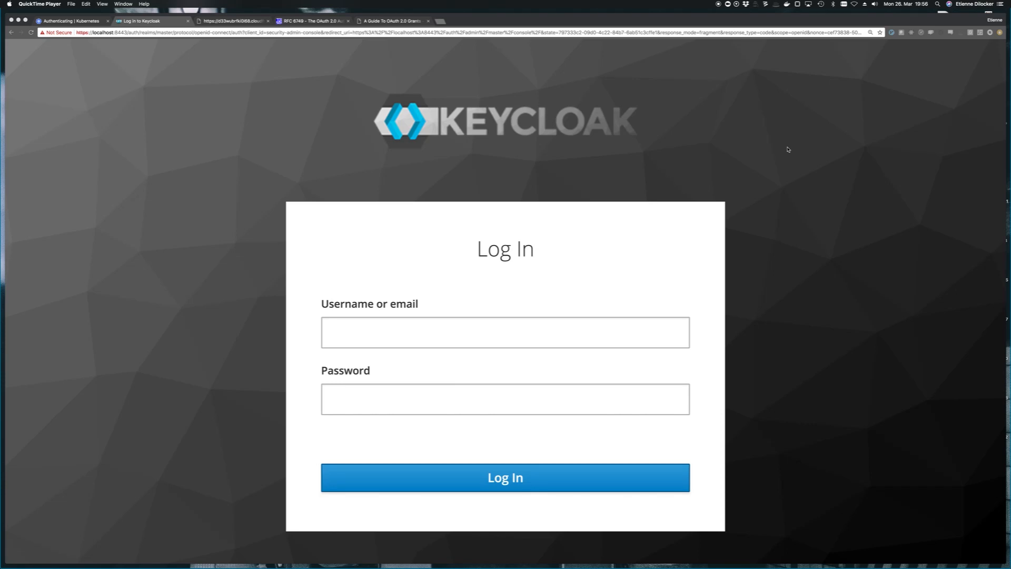
mouse_move(919, 145)
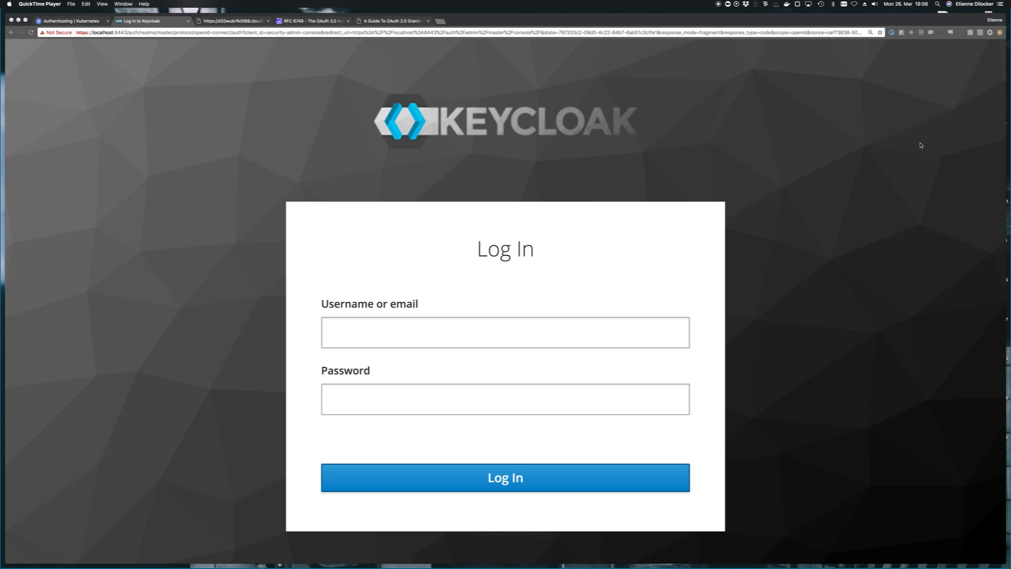
mouse_move(905, 141)
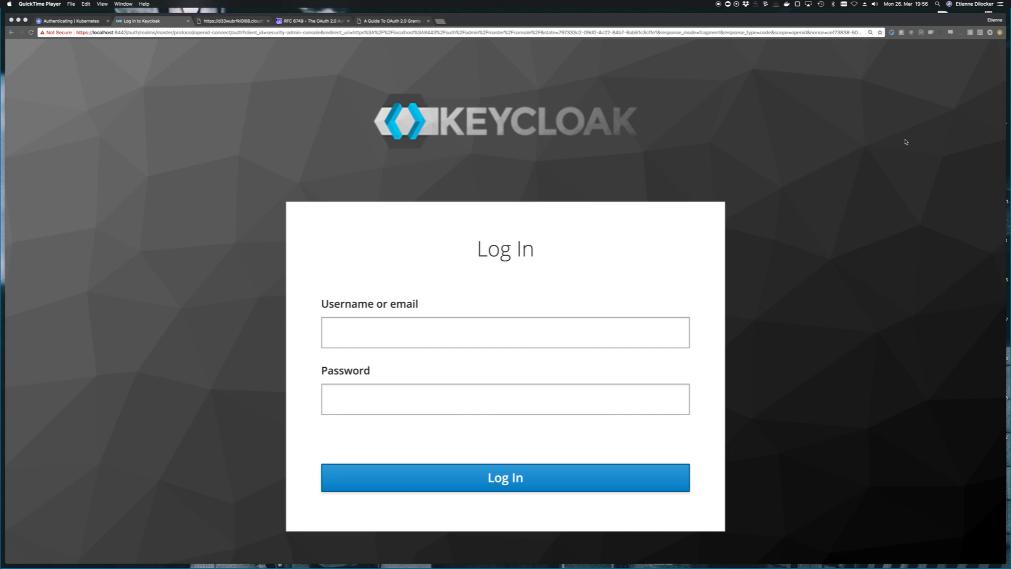
mouse_move(264, 28)
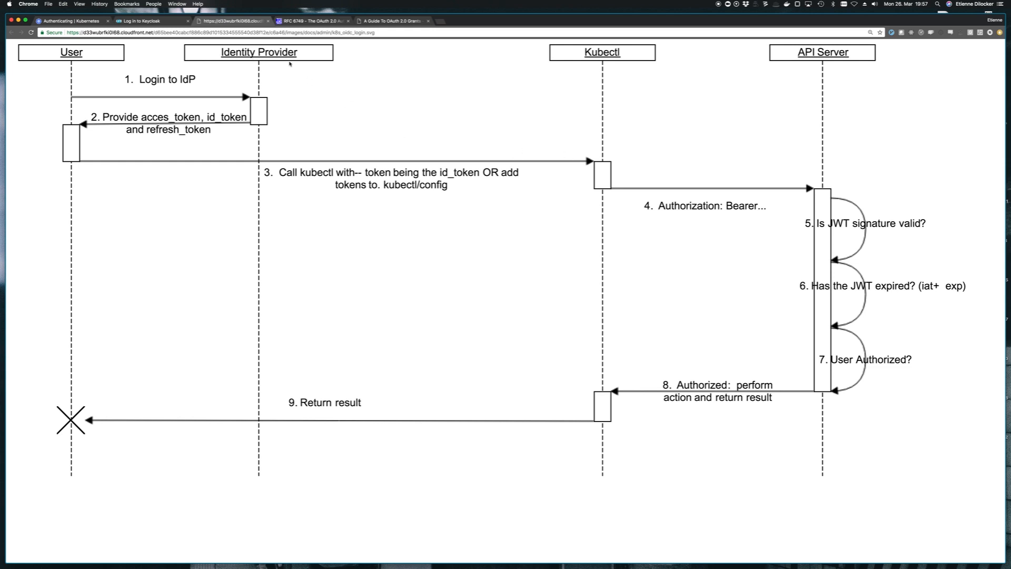
mouse_move(294, 85)
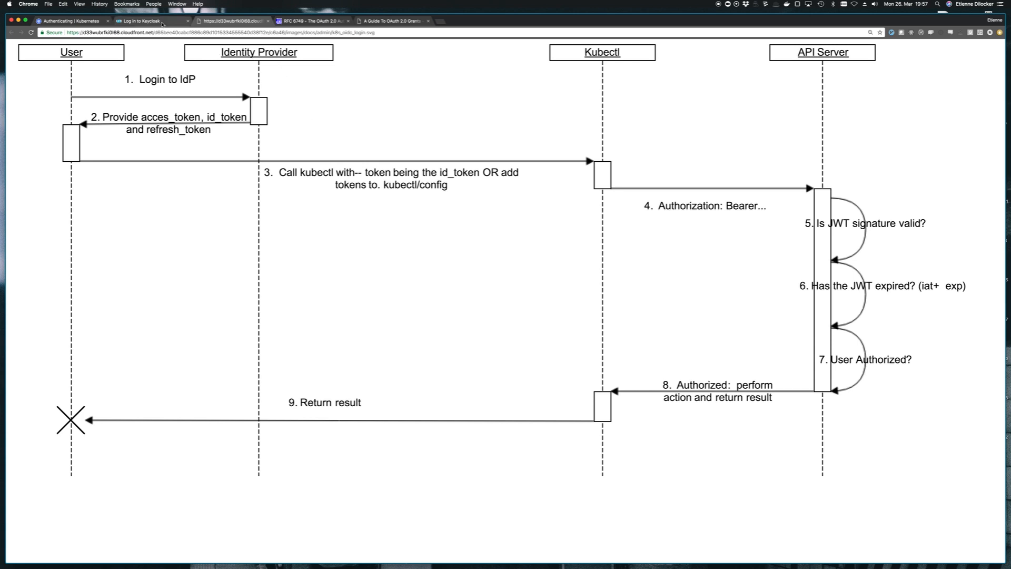
click(148, 21)
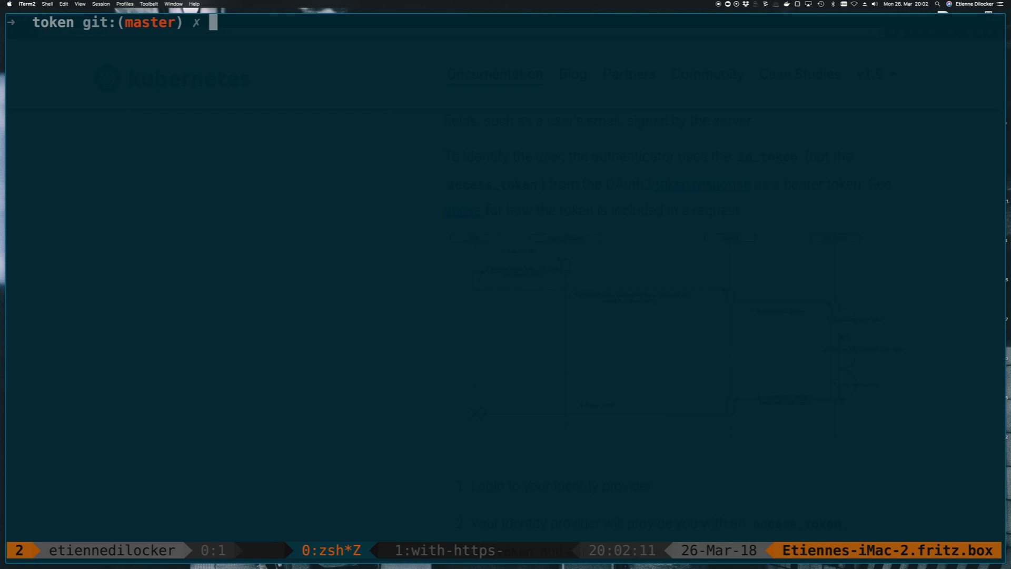
text(docker)
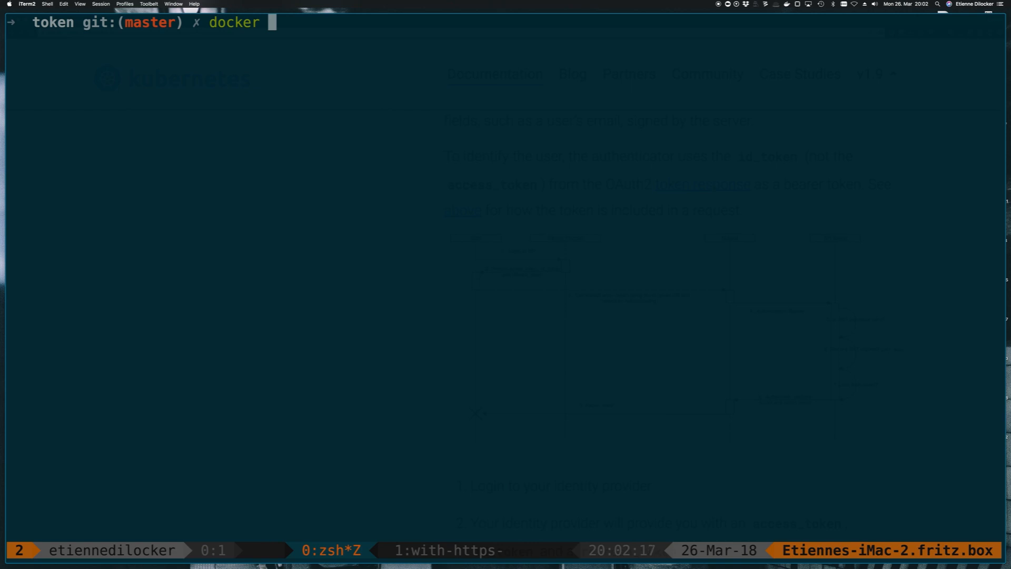
text(run -)
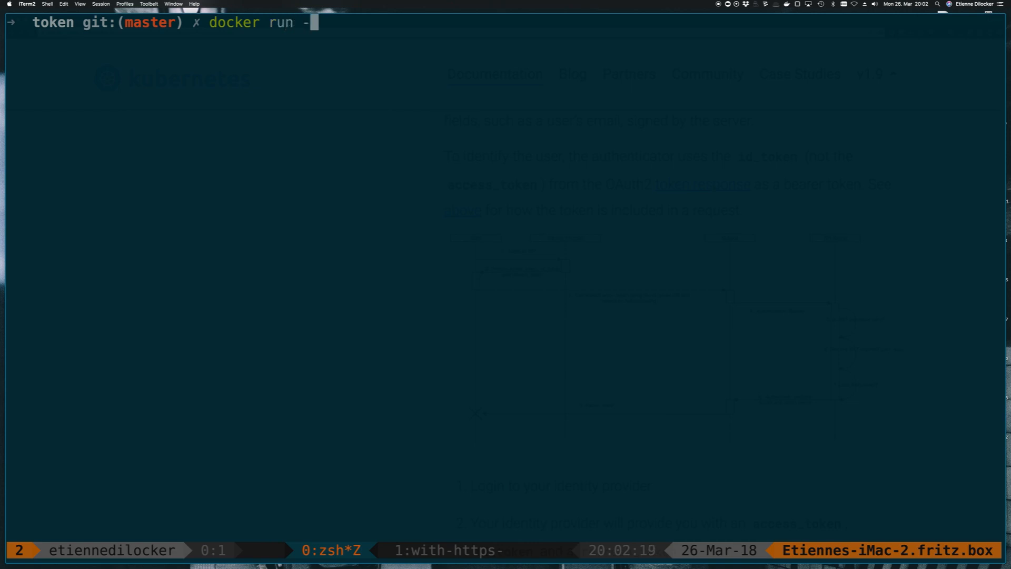
text(p ")
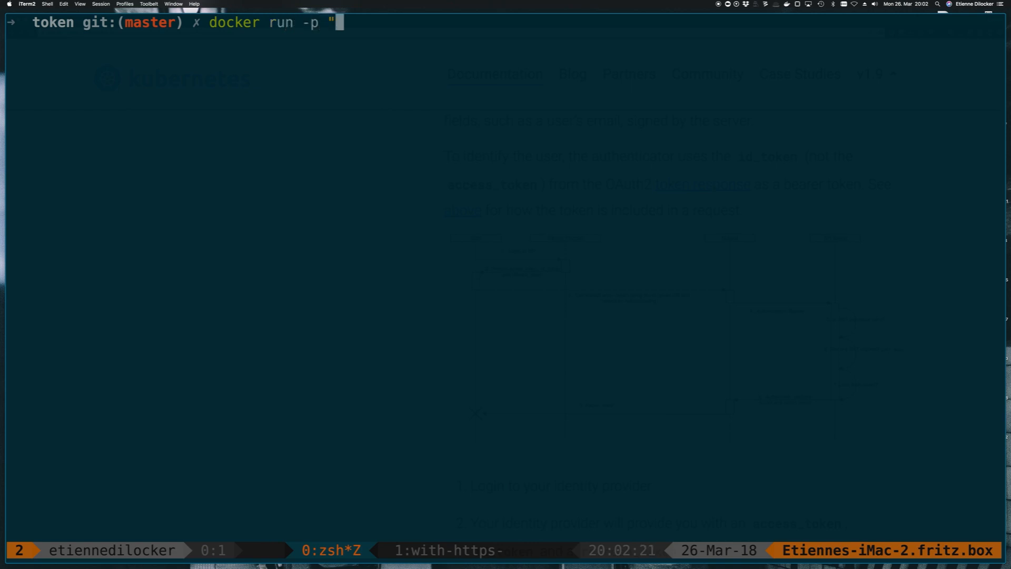
text(8080:808)
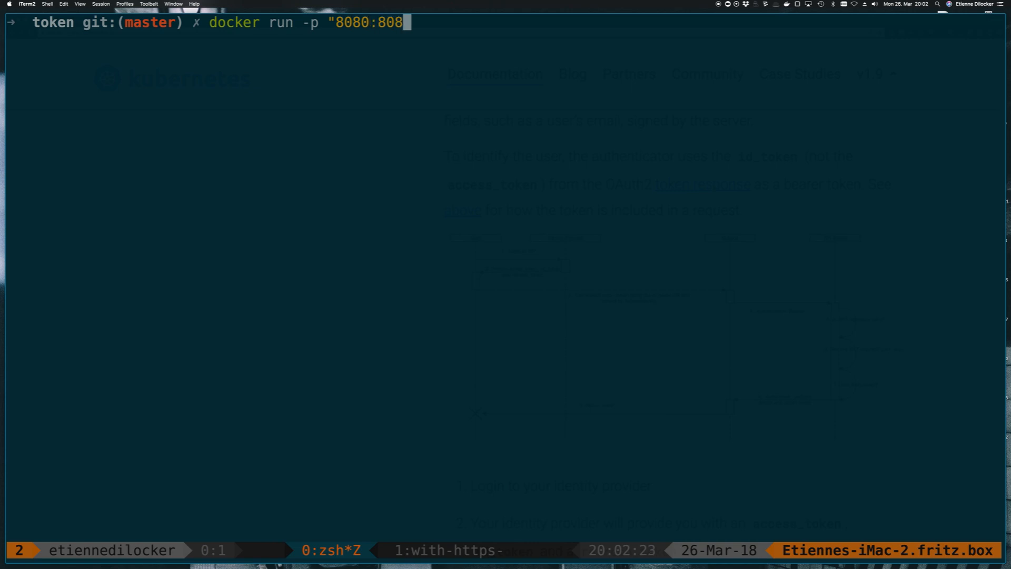
text(0")
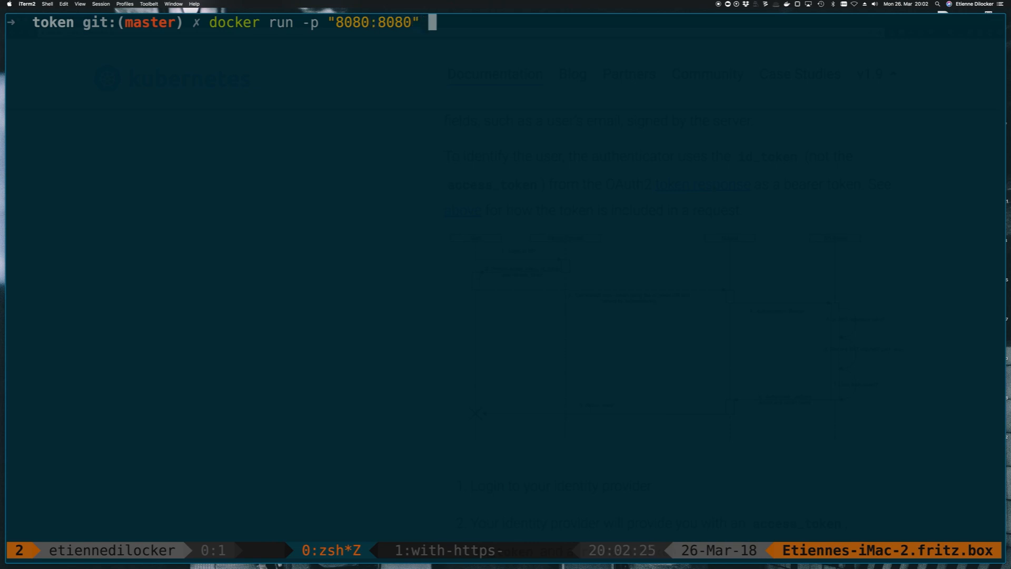
text(-e)
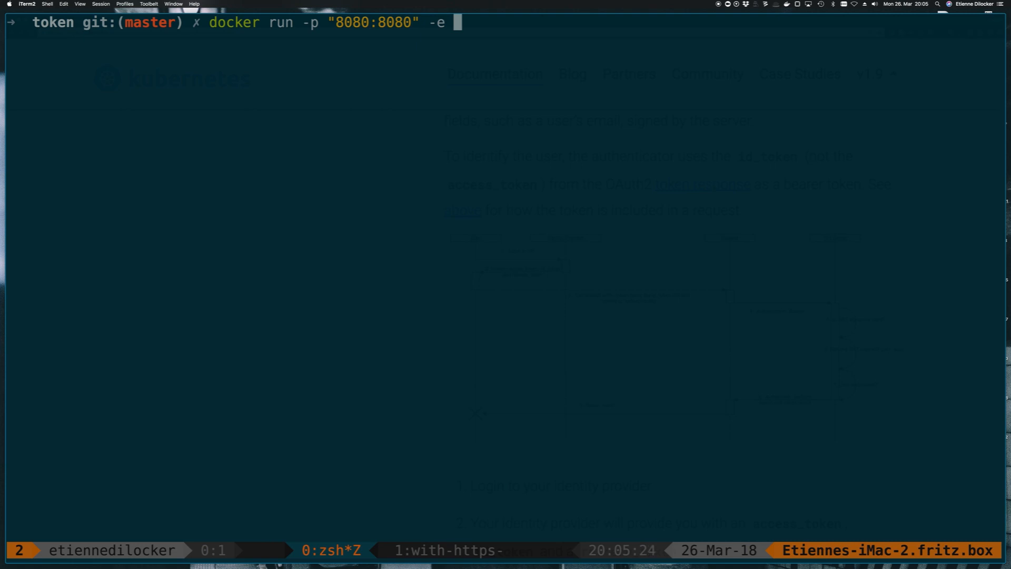
text(KEY)
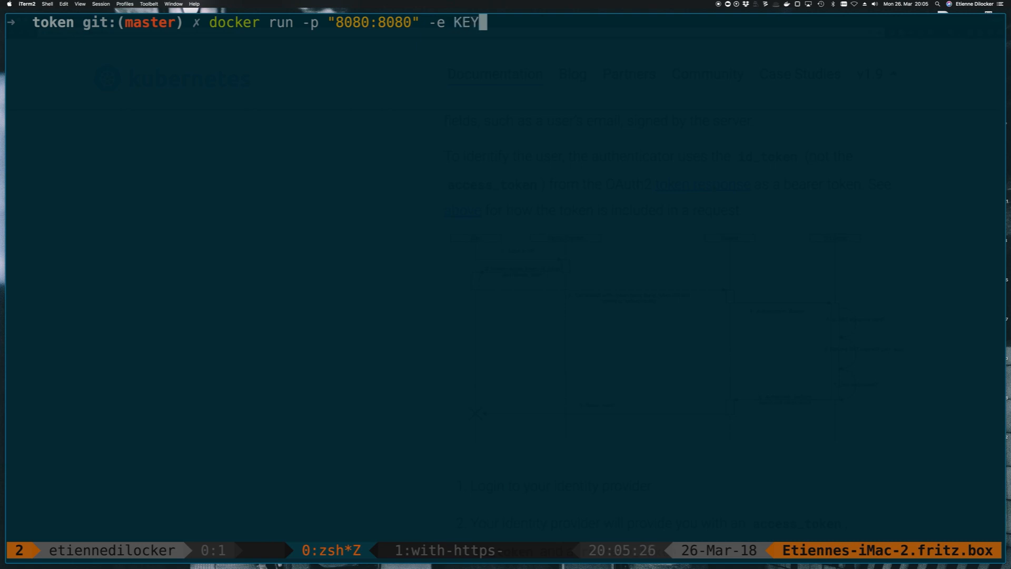
text(CLOAK_USER)
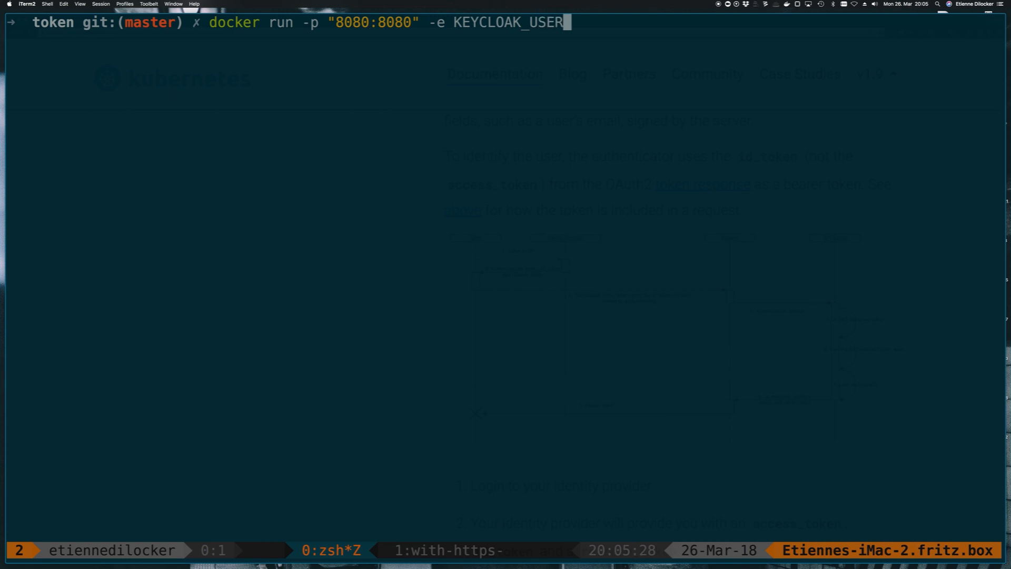
text(=admin)
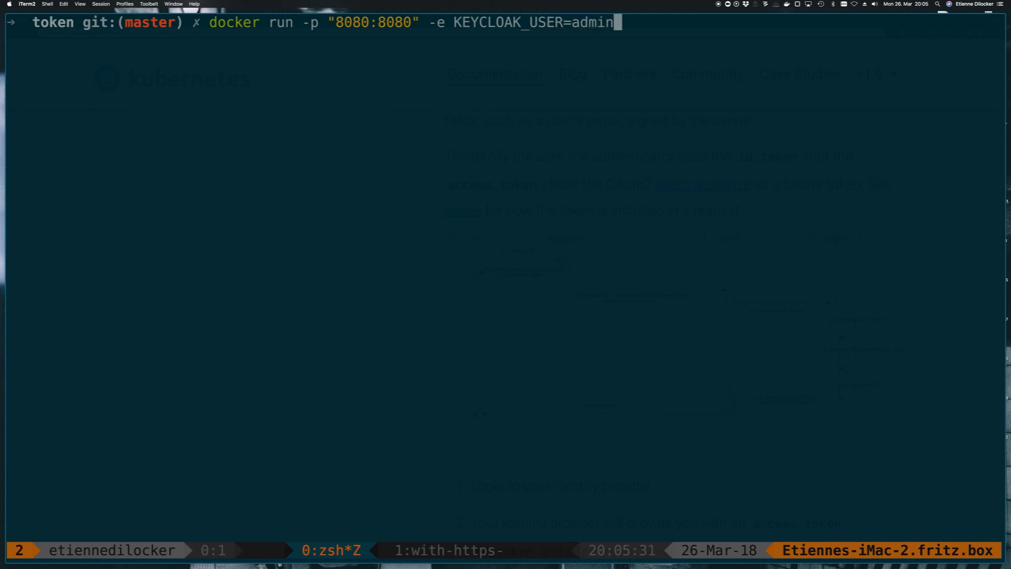
text(-e)
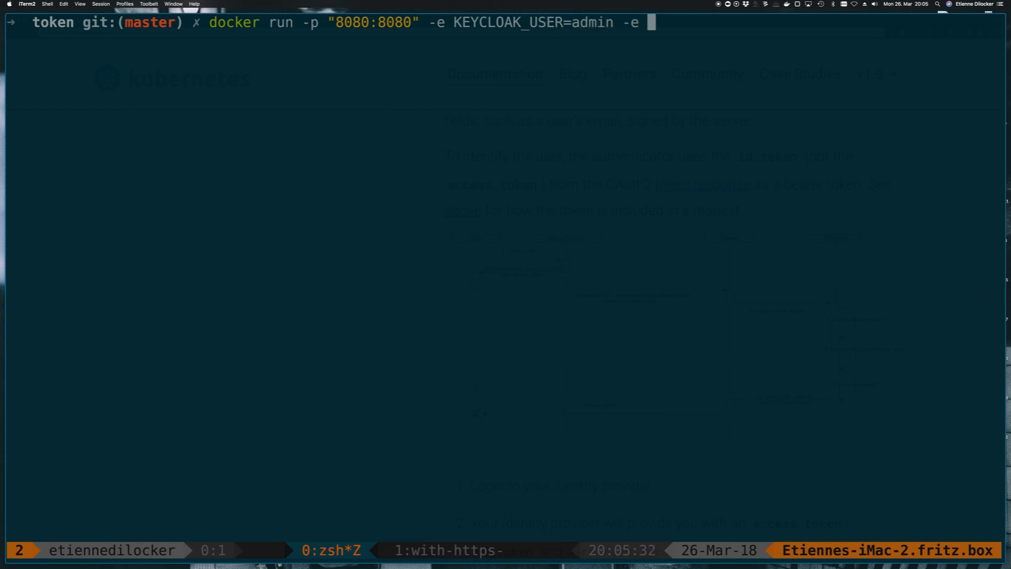
text(KEYCLOAK_P)
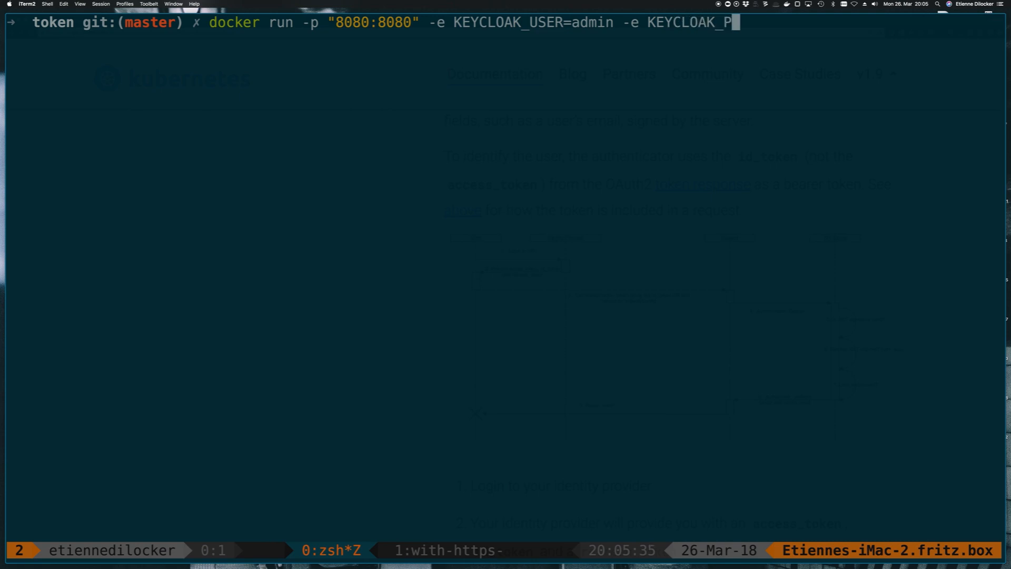
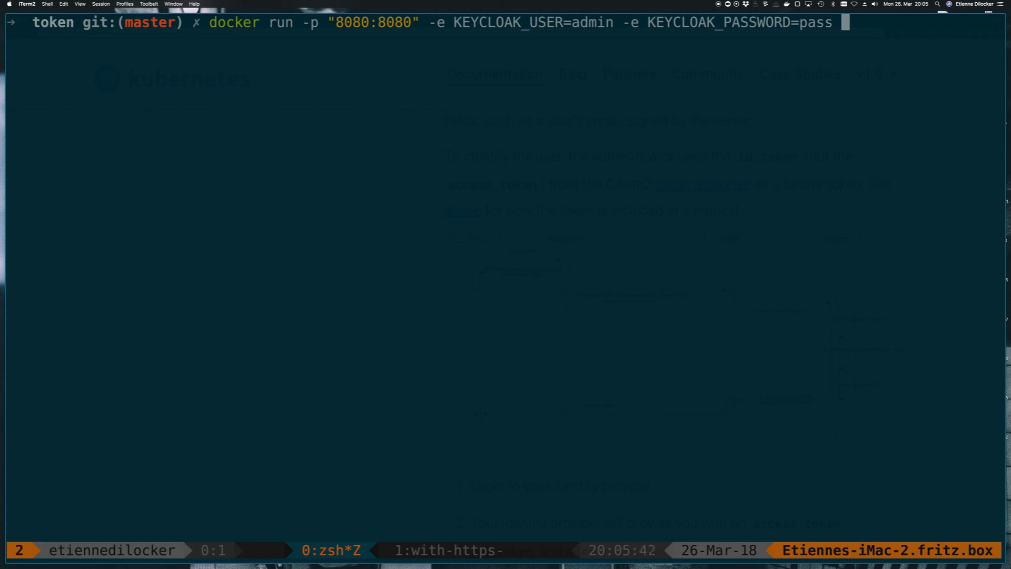
text(jboss/)
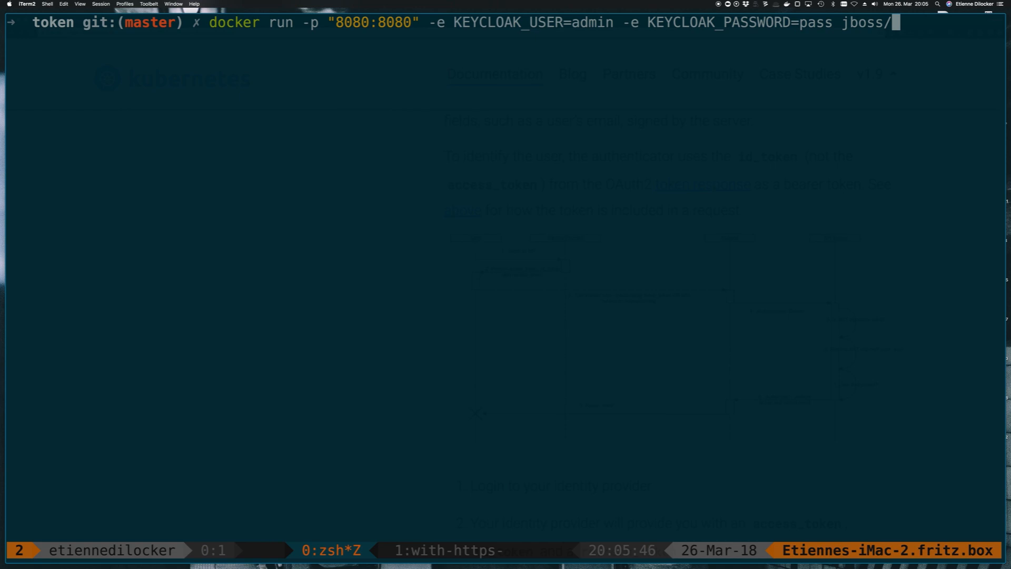
text(keycloak)
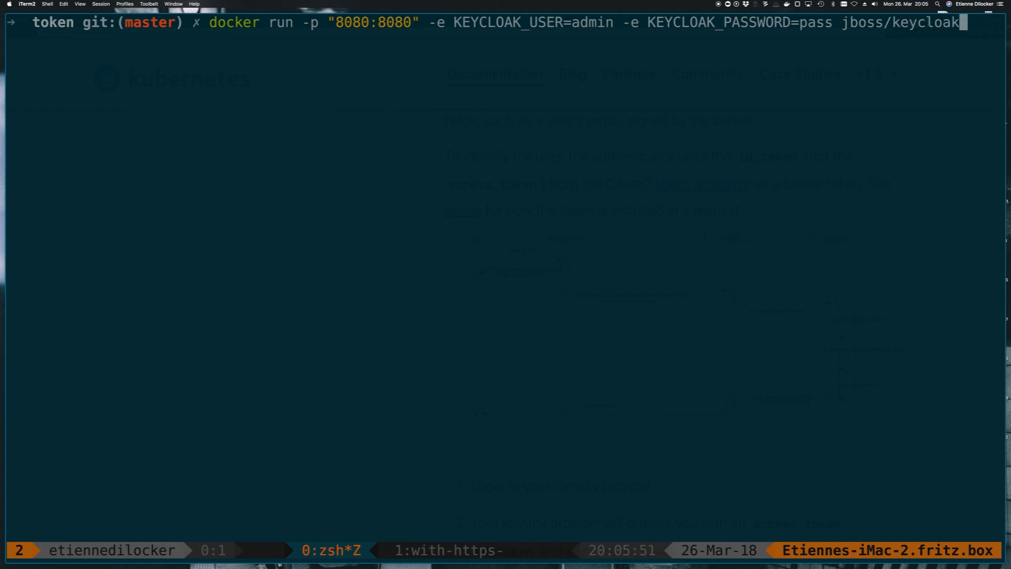
key(enter)
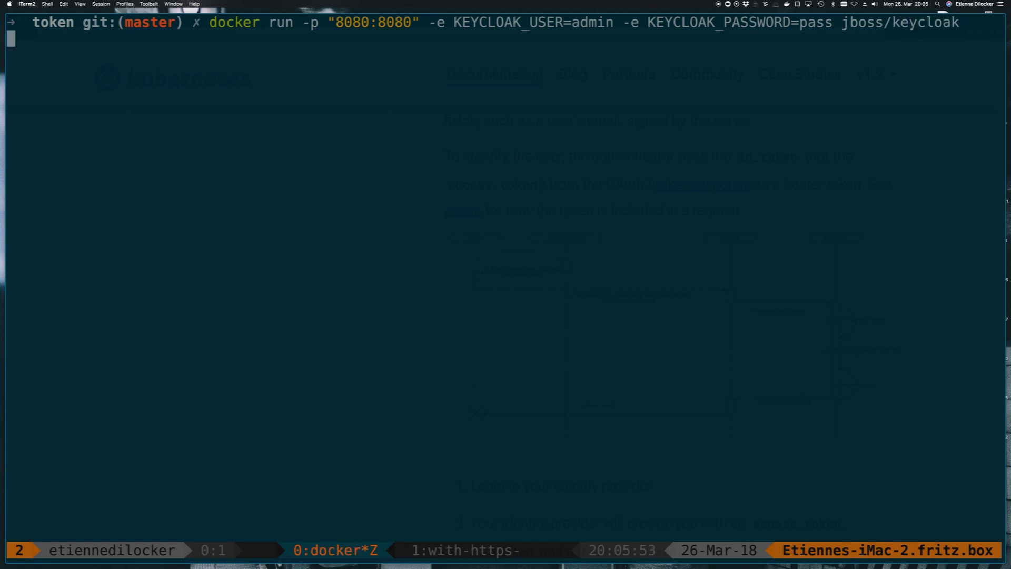
Step: Follow the Keycloak container log as caches and the database schema initialize
key(Return)
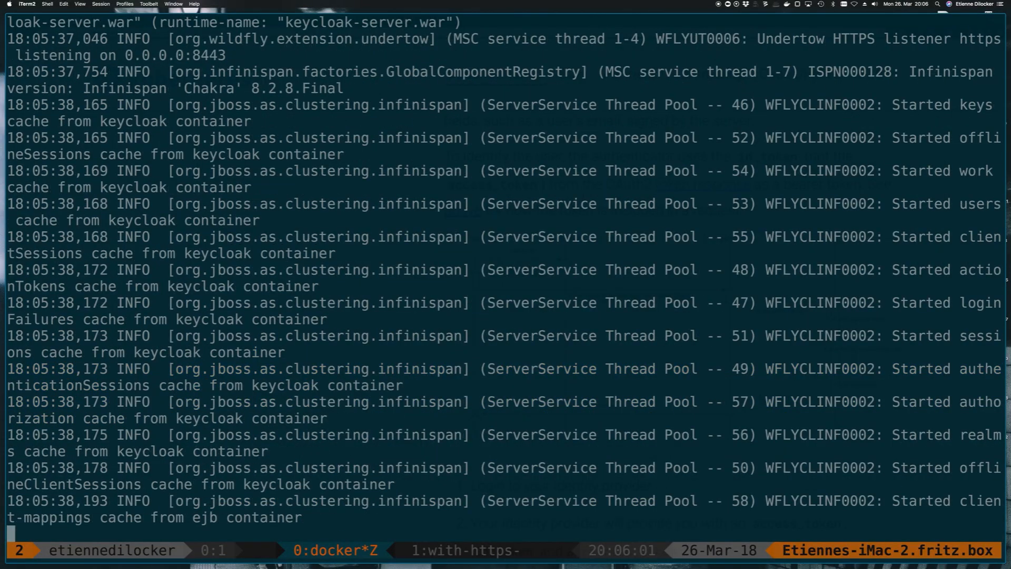
scroll(down, 3)
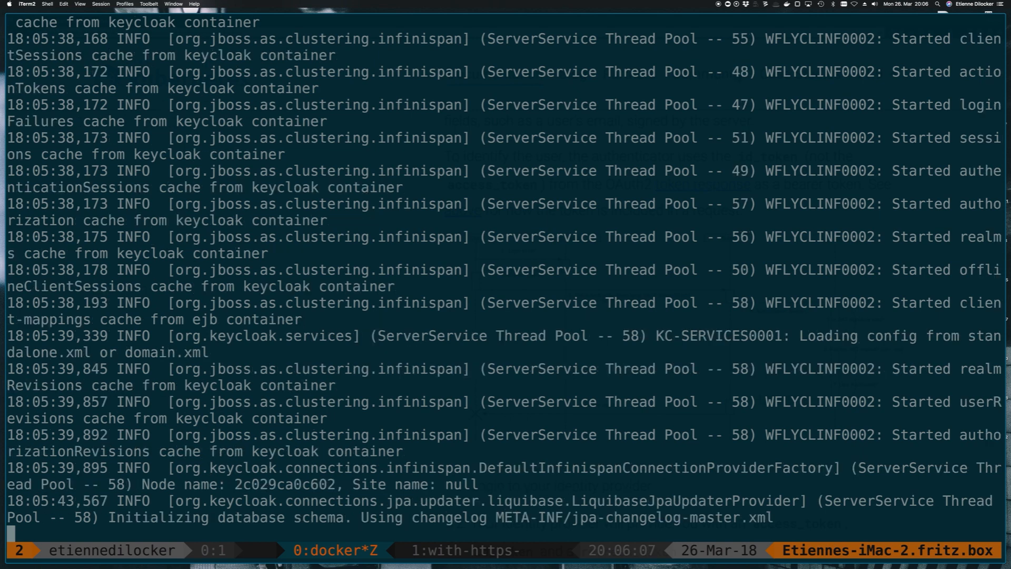
scroll(down, 3)
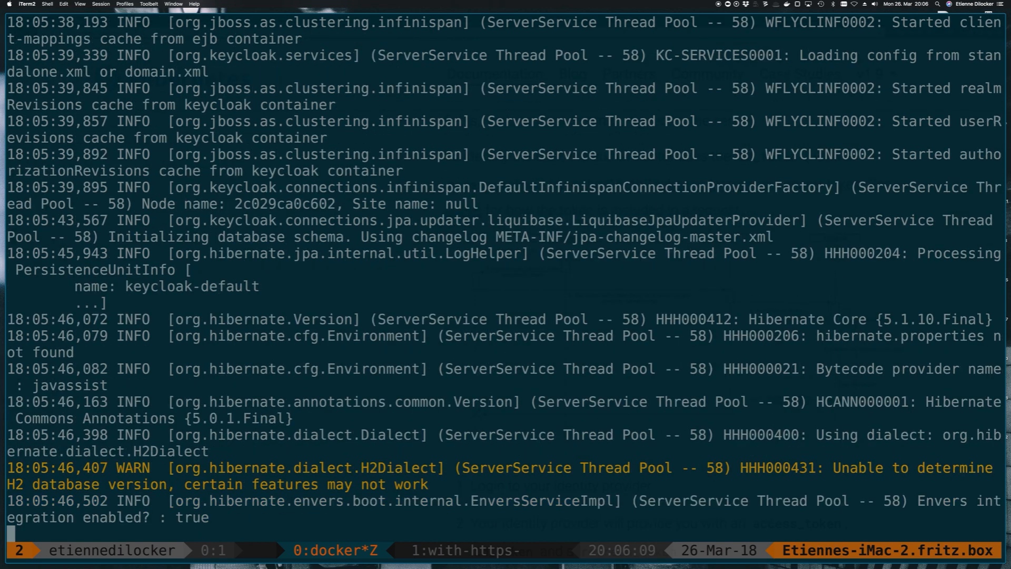
scroll(down, 3)
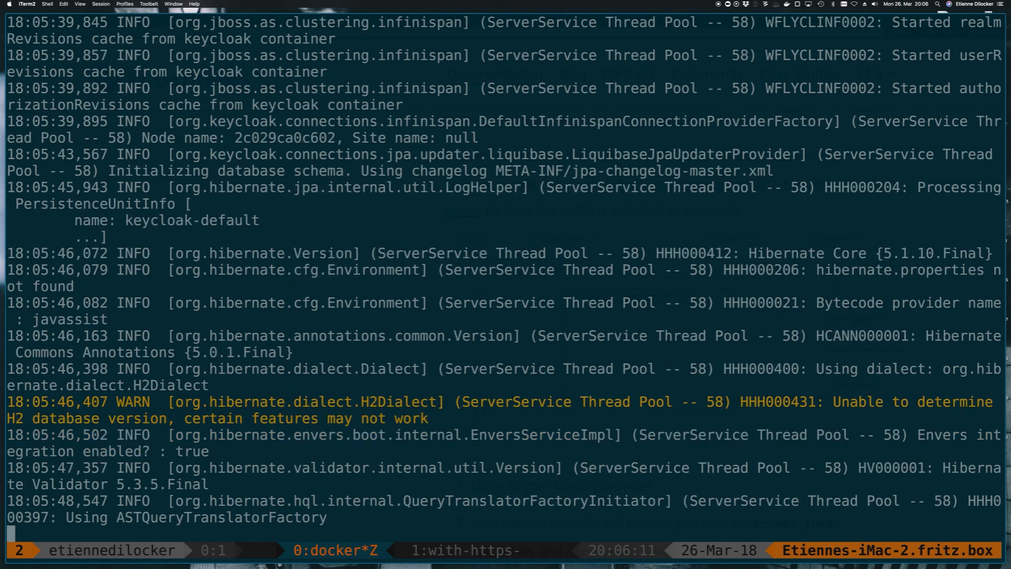
scroll(down, 3)
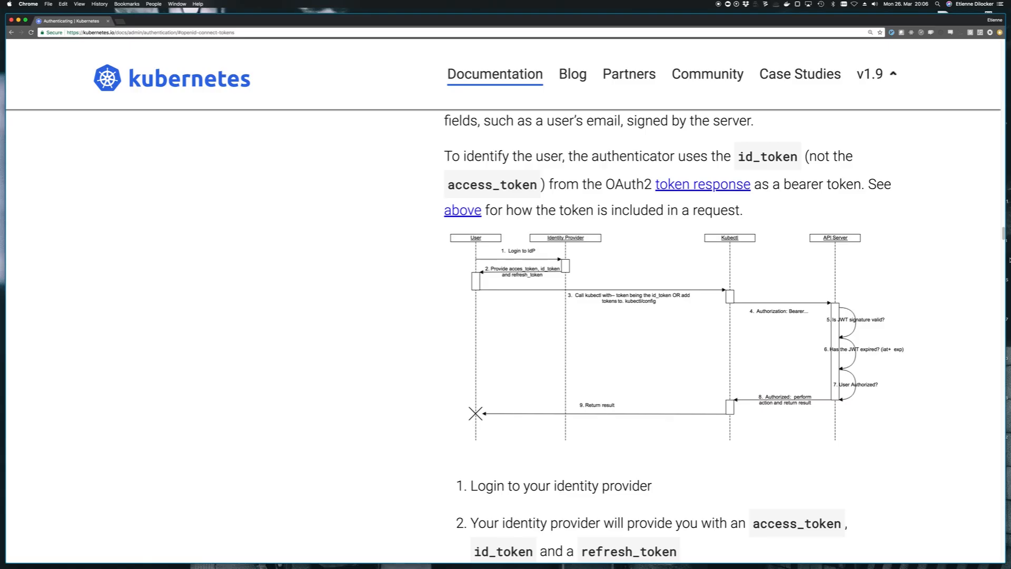
Step: Load localhost:8080 in a new Chrome tab to reach the Keycloak welcome page
click(198, 20)
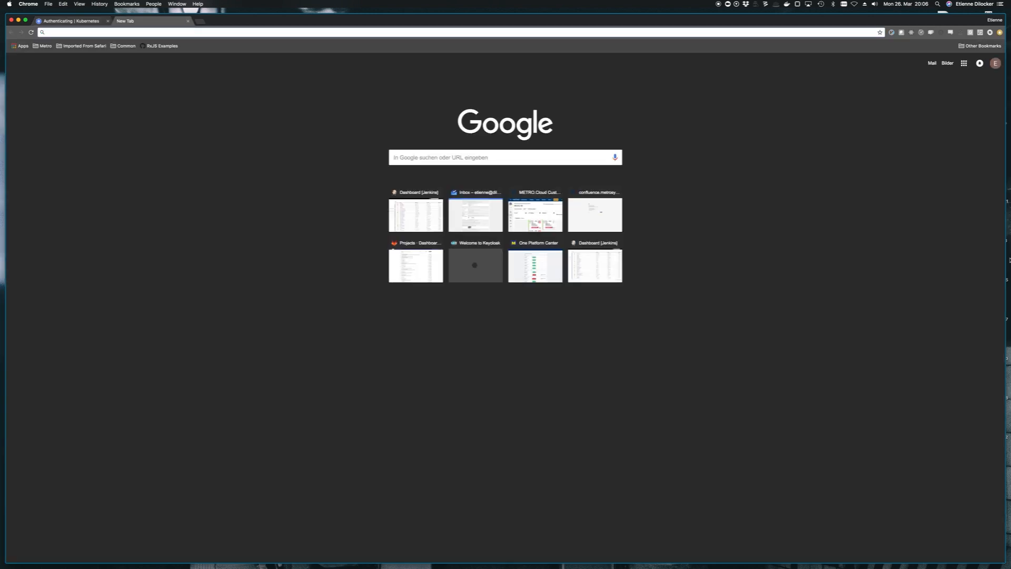
text(loalhost)
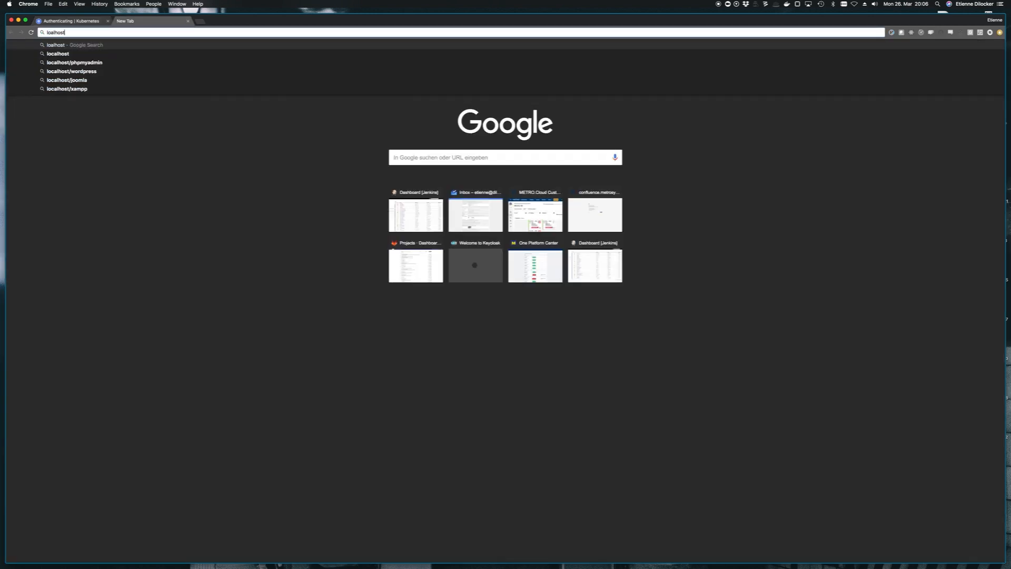
text(localhost:8080/auth/)
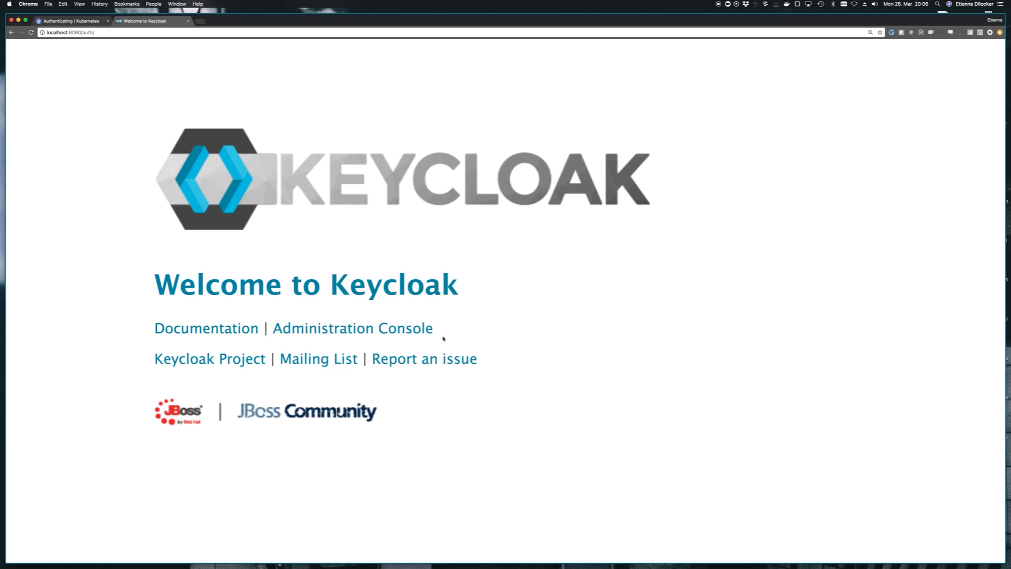
Step: Log in to the Keycloak Administration Console as admin
click(352, 327)
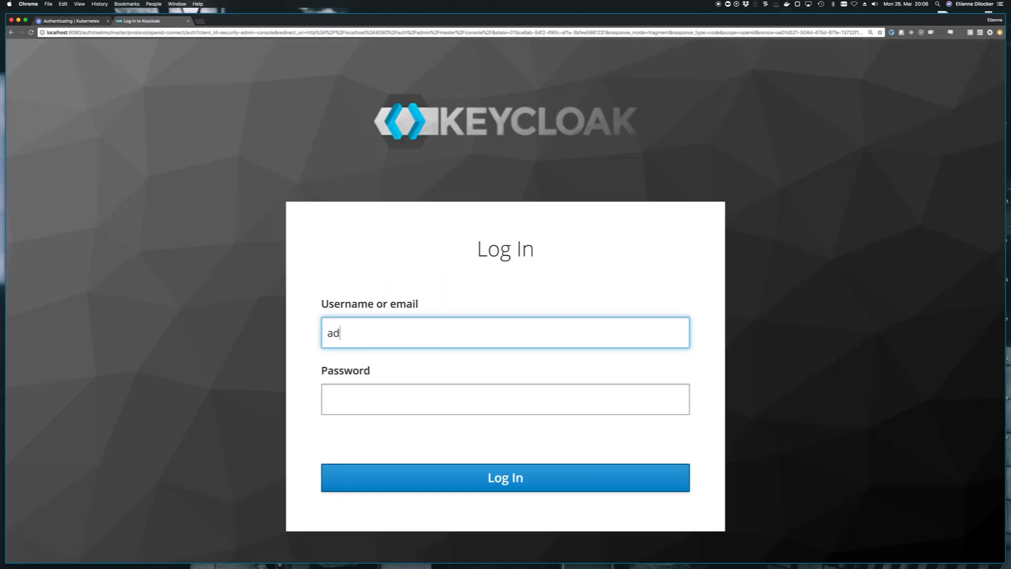
text(admin)
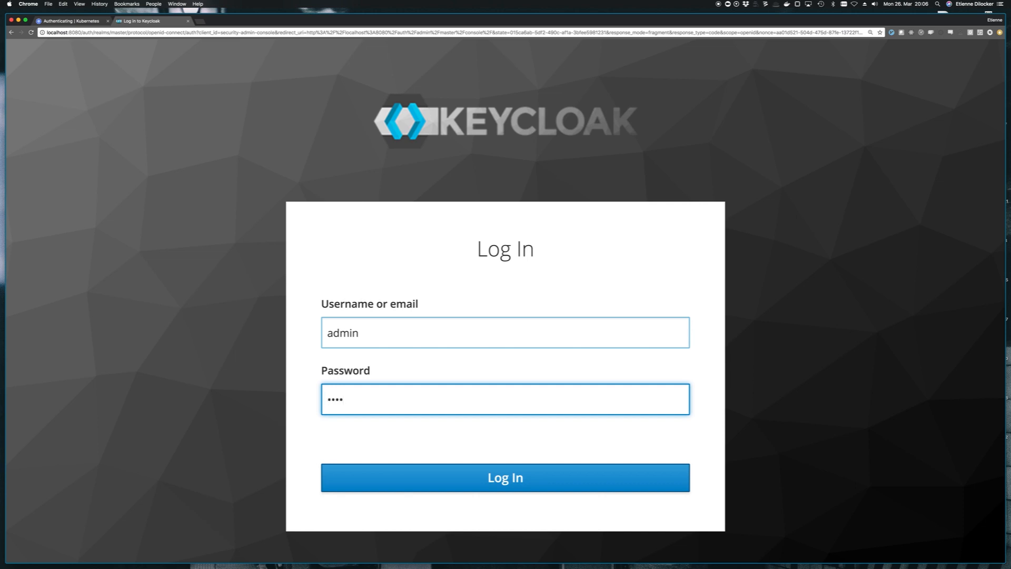
click(505, 477)
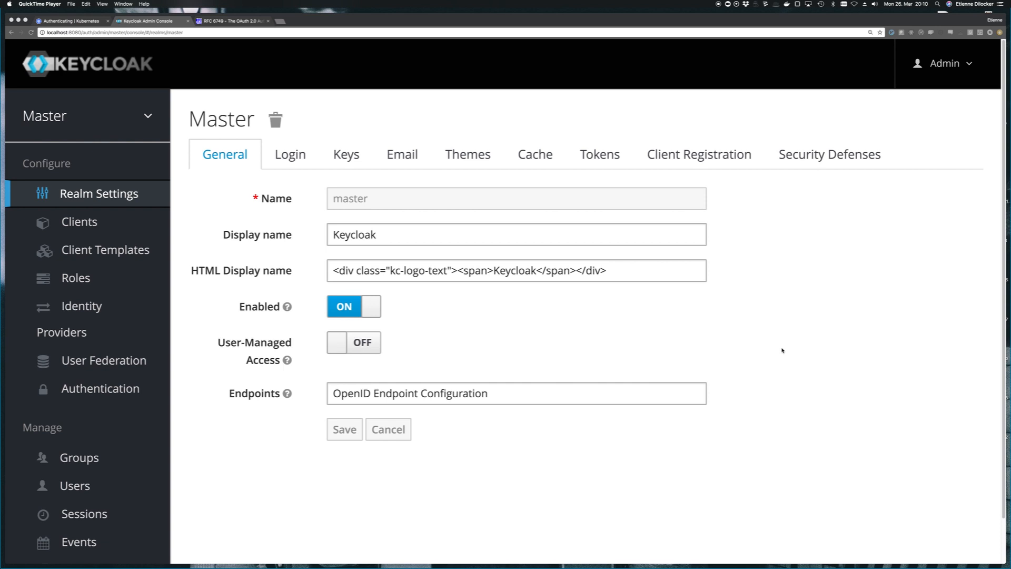
Step: Bring the RFC 6749 OAuth 2.0 specification tab to the front in Chrome
click(232, 20)
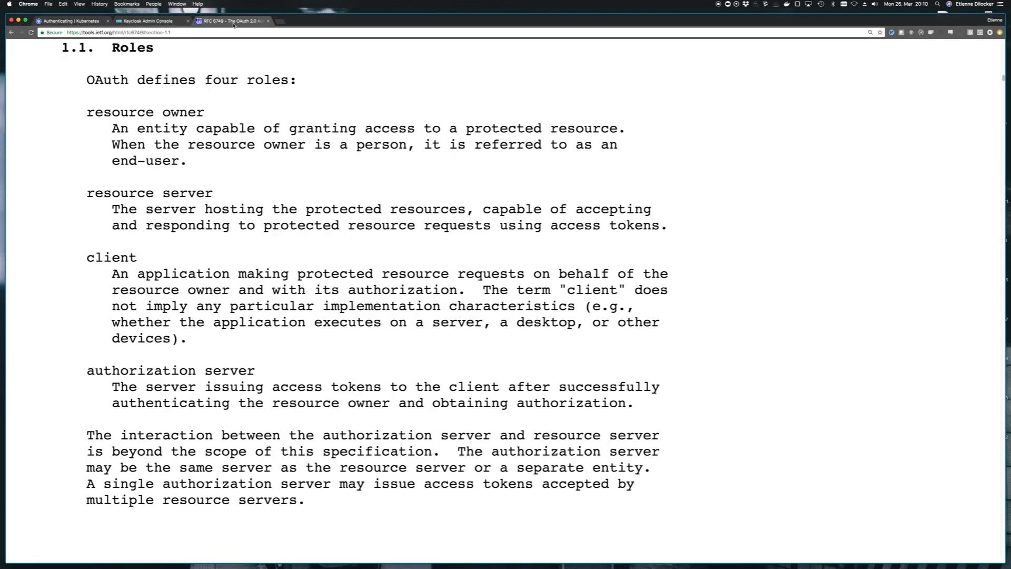
mouse_move(233, 20)
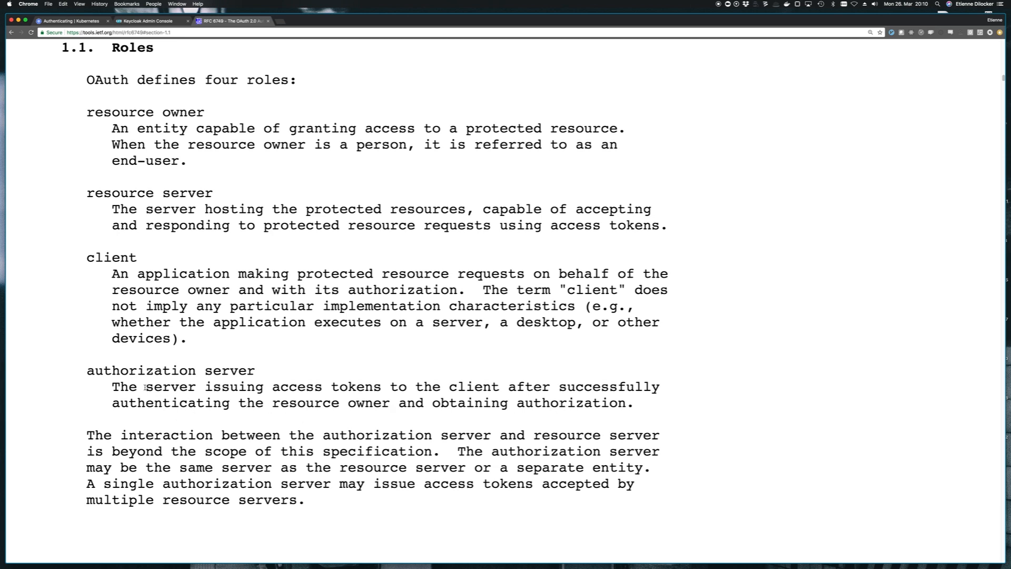
drag(146, 386, 380, 386)
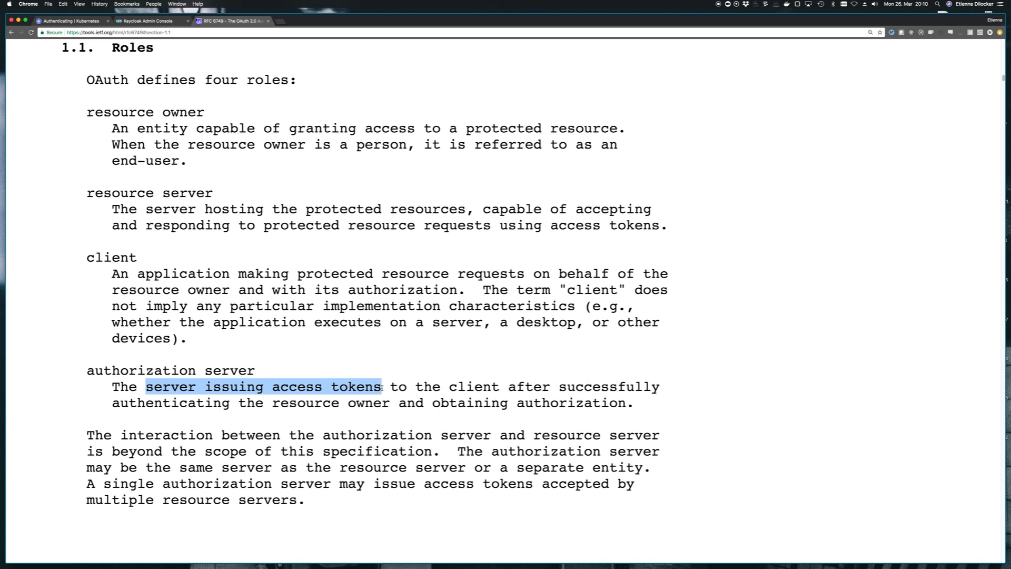
click(453, 386)
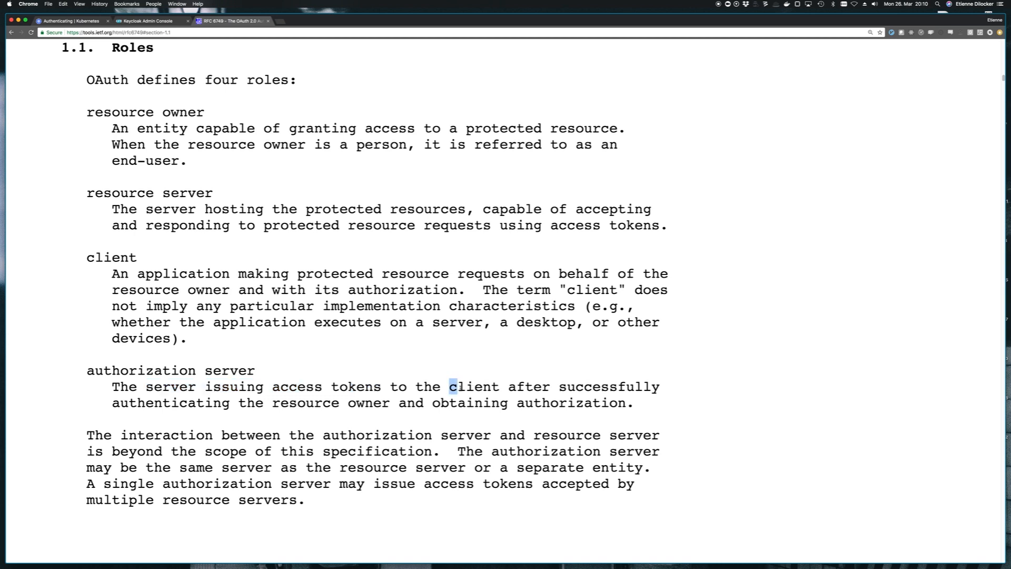
double_click(473, 386)
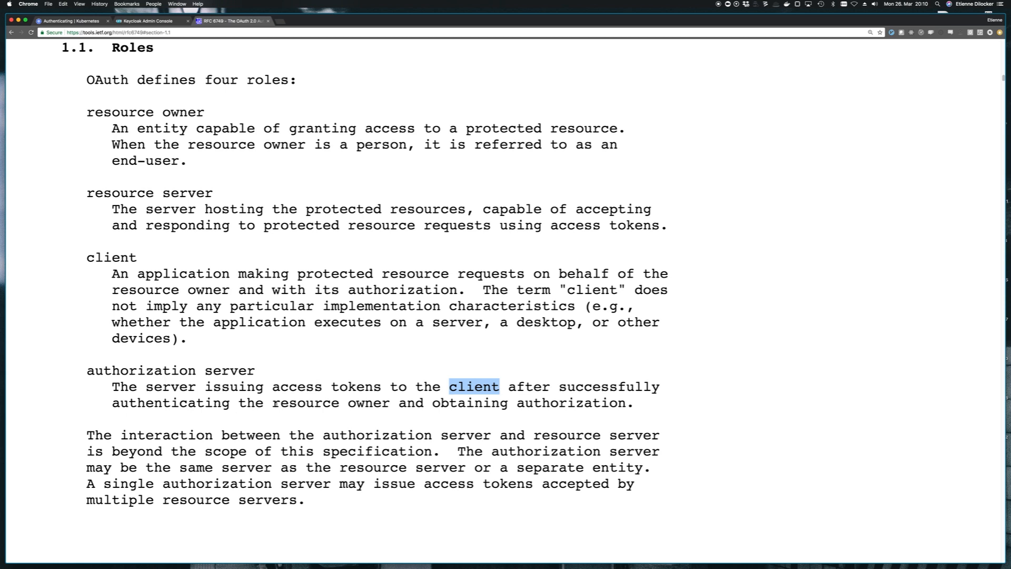
double_click(305, 402)
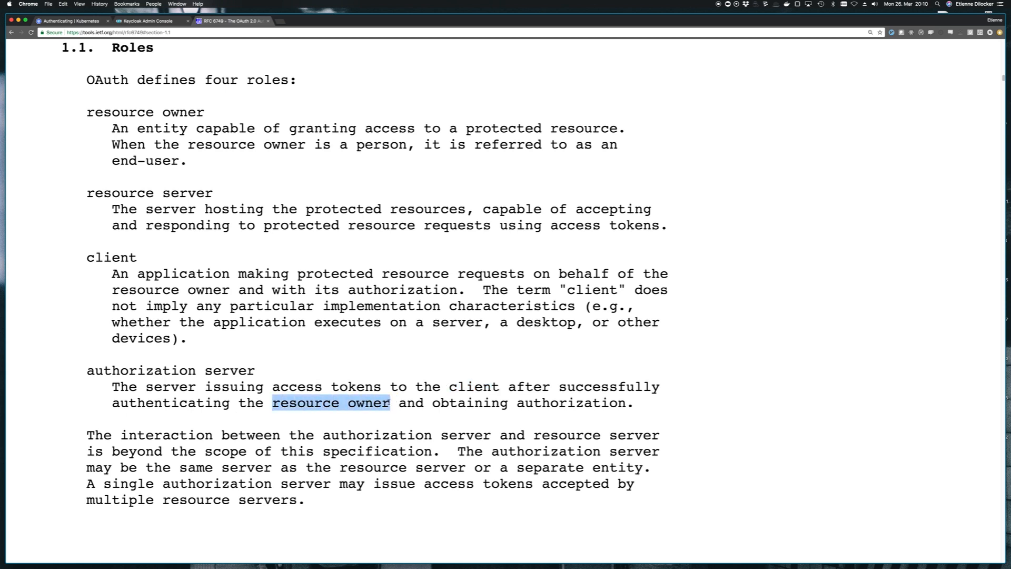
mouse_move(354, 414)
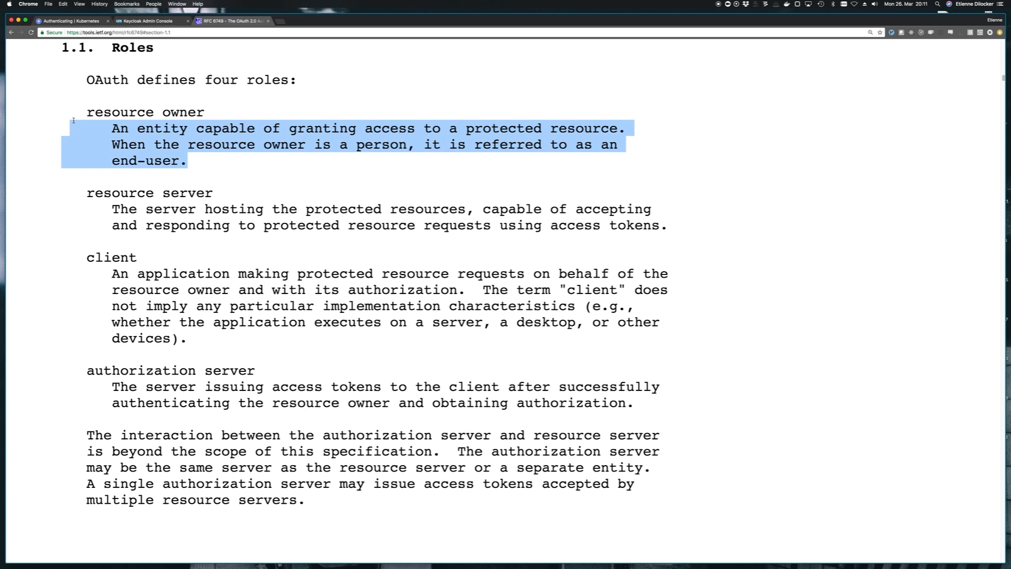
double_click(473, 386)
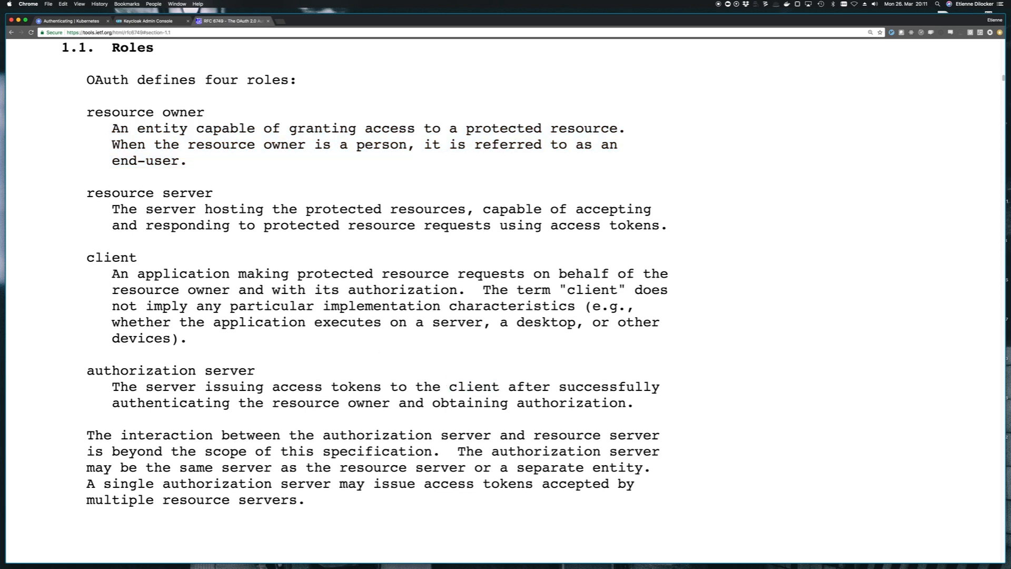
drag(112, 273, 196, 338)
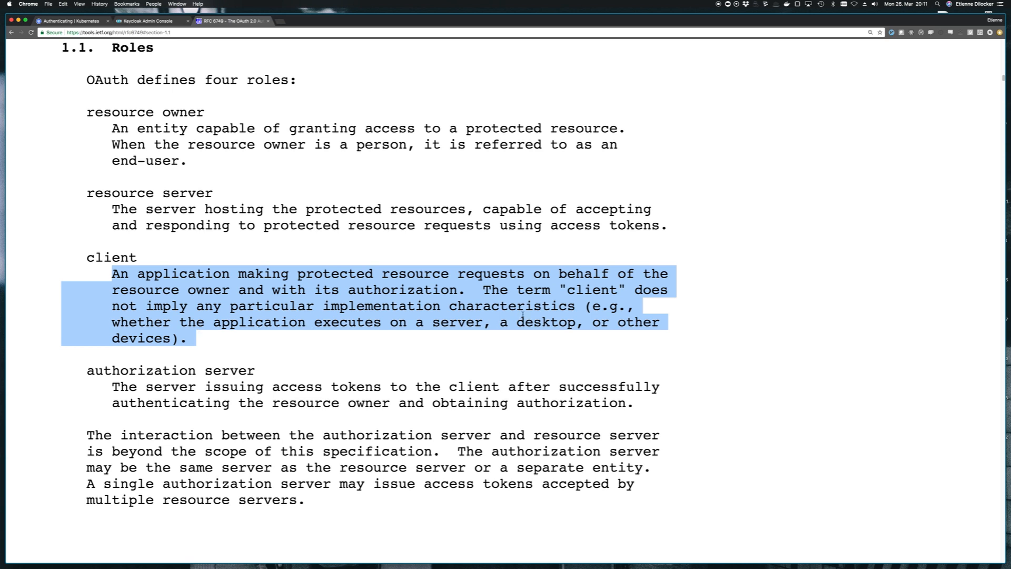
mouse_move(344, 345)
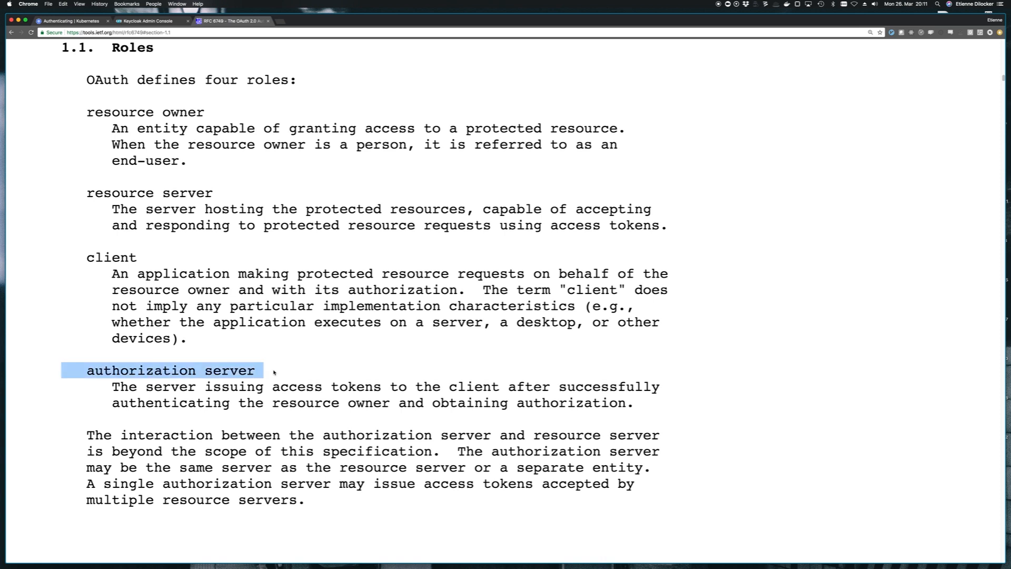
Step: Create a new client with Client ID kubernetes-cluster in the Master realm's Clients list and save it
click(148, 20)
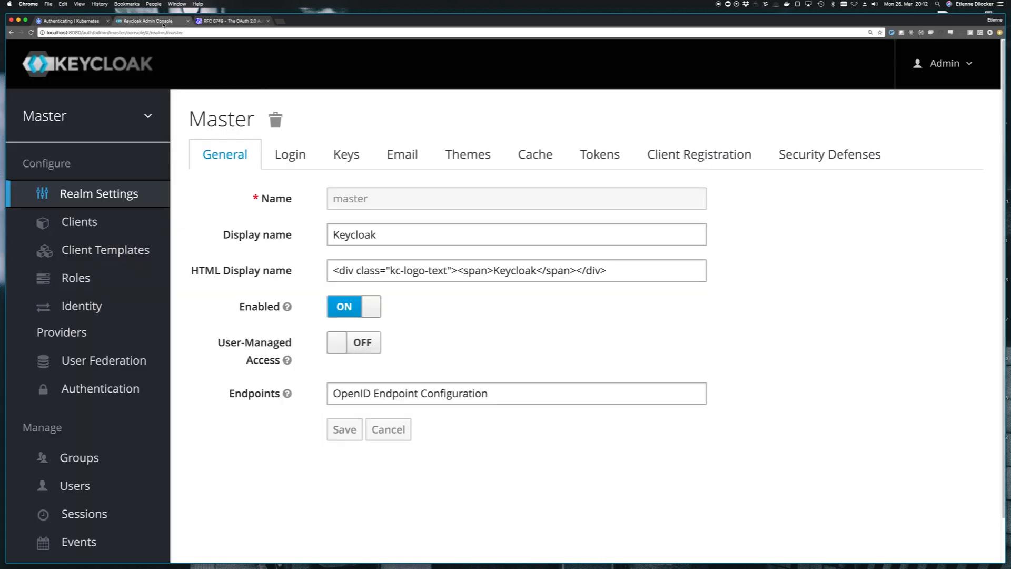
click(79, 221)
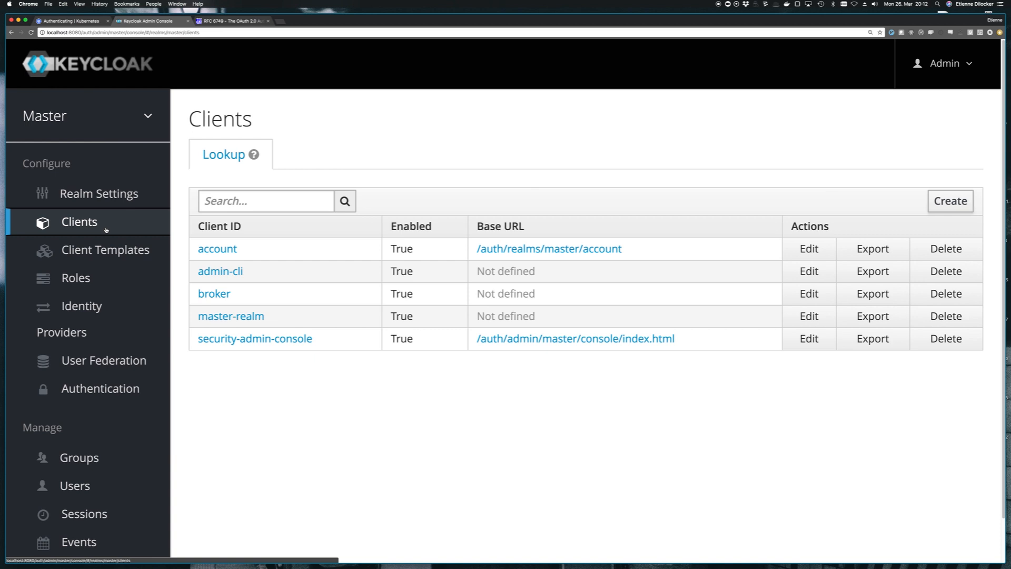
click(948, 200)
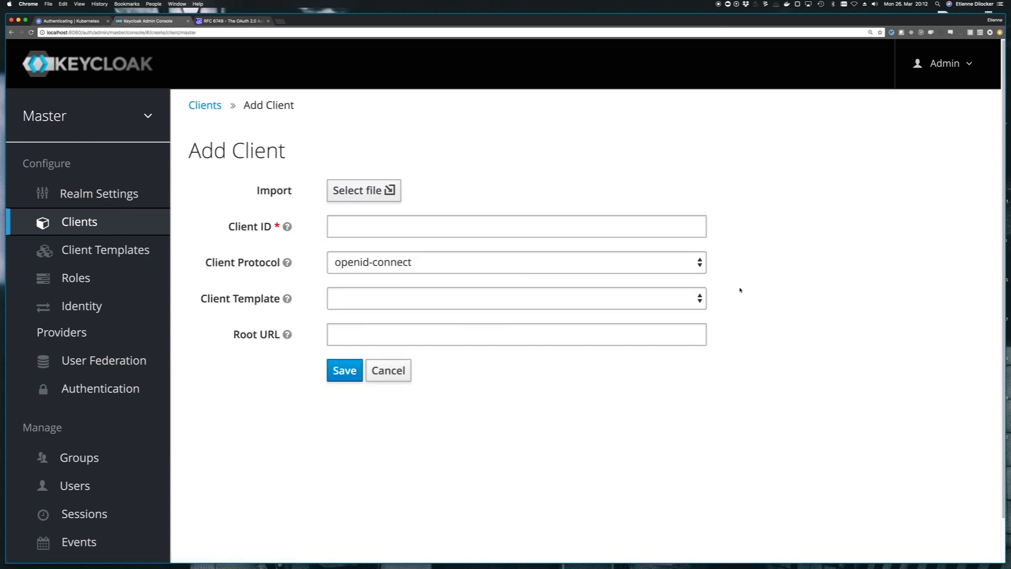
click(515, 226)
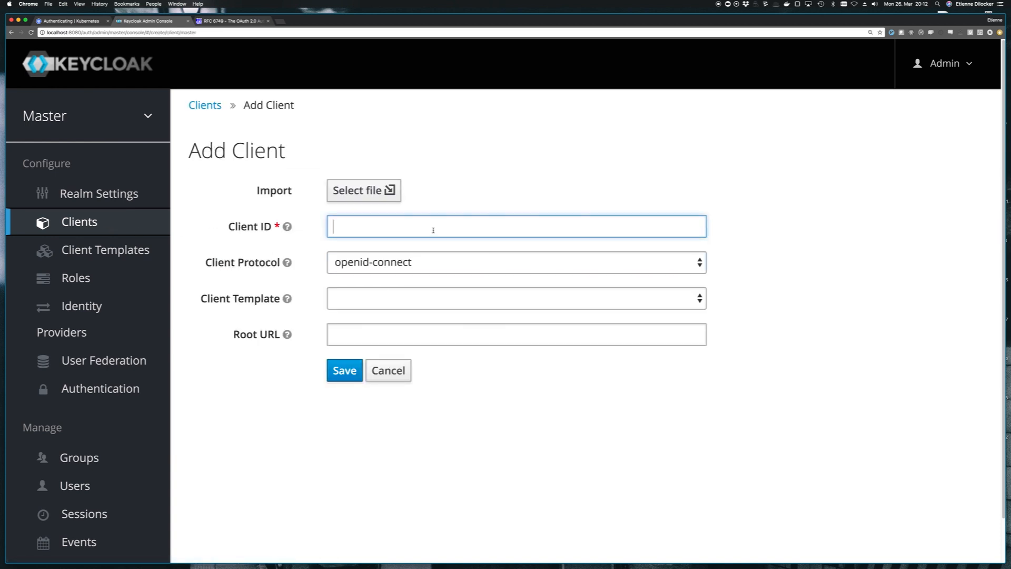
text(kuberen)
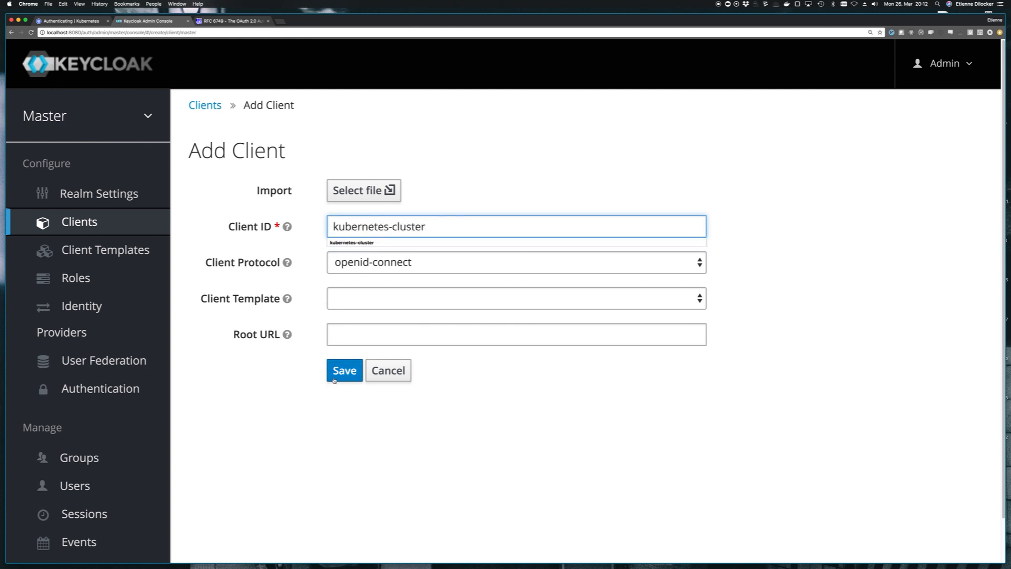
click(343, 370)
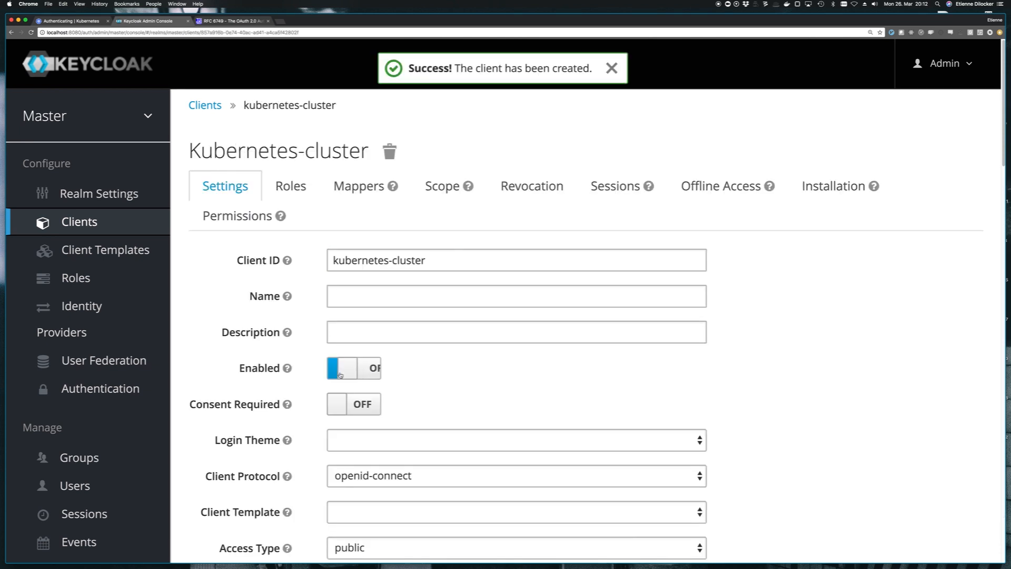
scroll(down, 3)
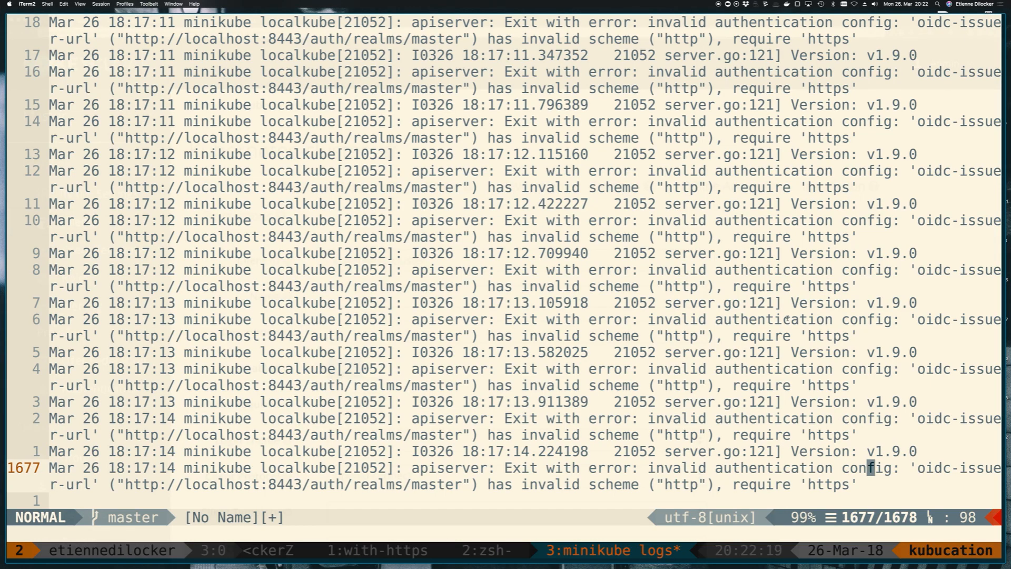
Step: Switch tmux to the with-https shell in the keycloak-nginx-https-self repository
key(V)
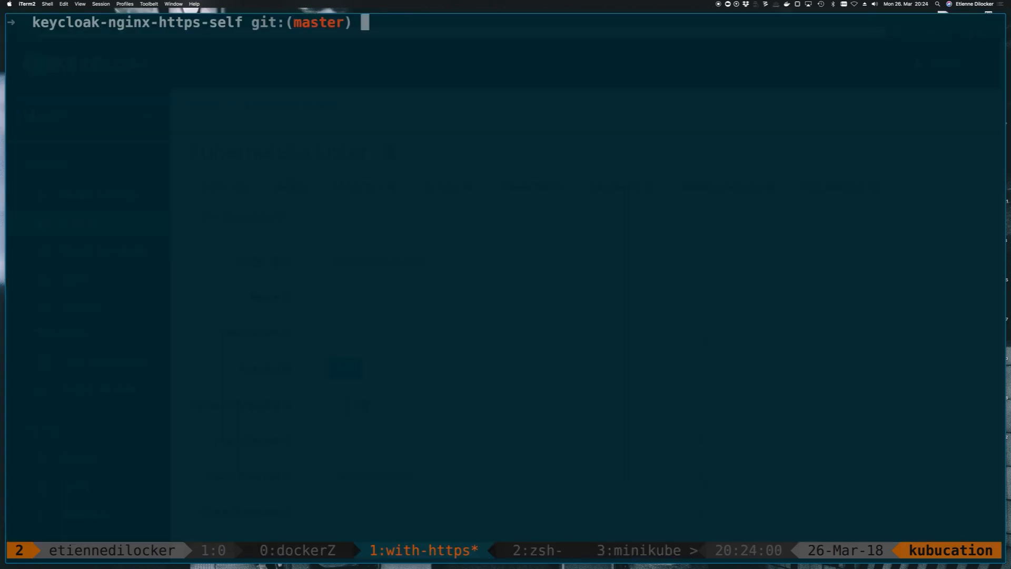
Step: Show the repository's GitHub origin details with git remote show origin
text(git remo)
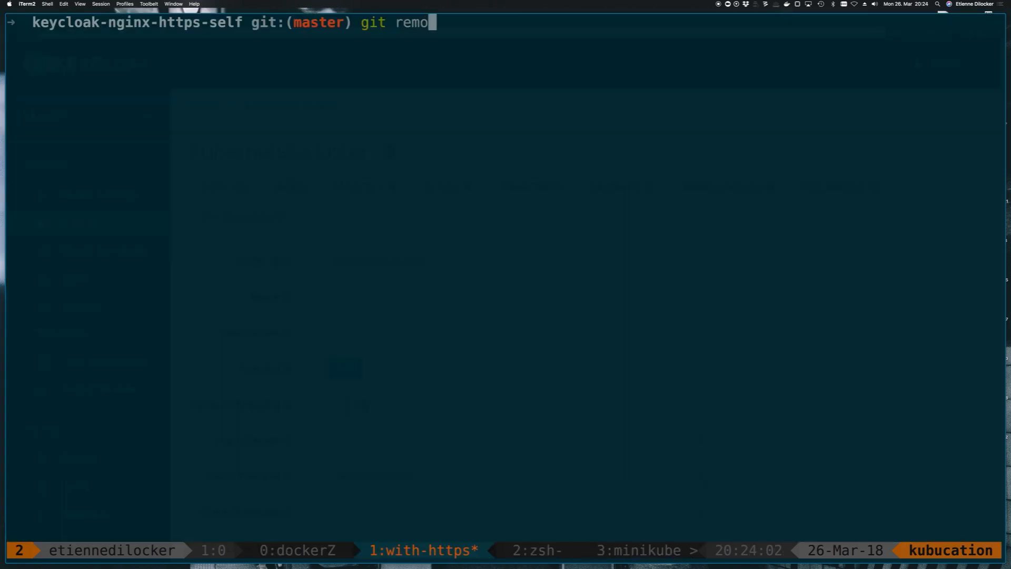
text(te whow origin)
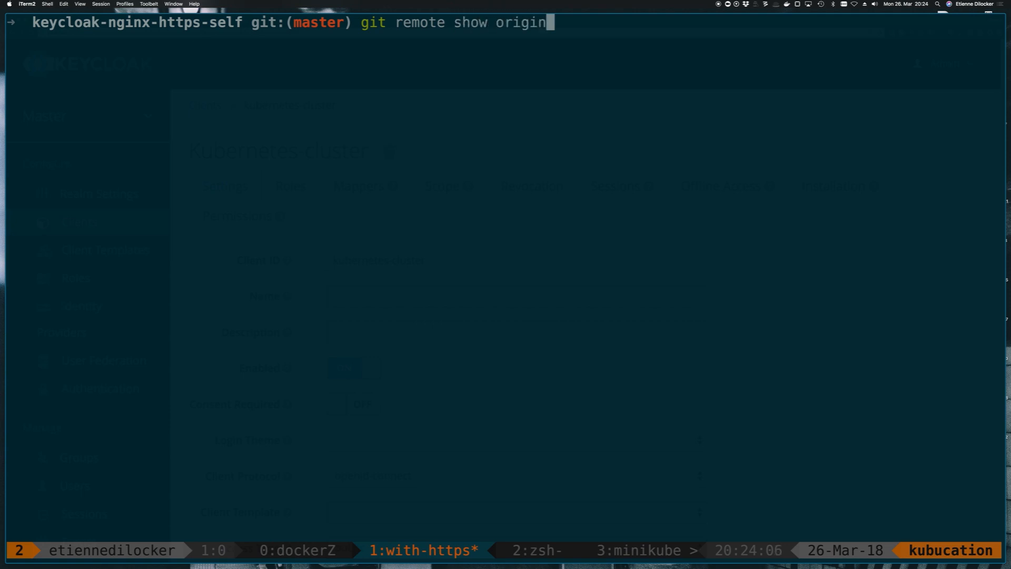
key(enter)
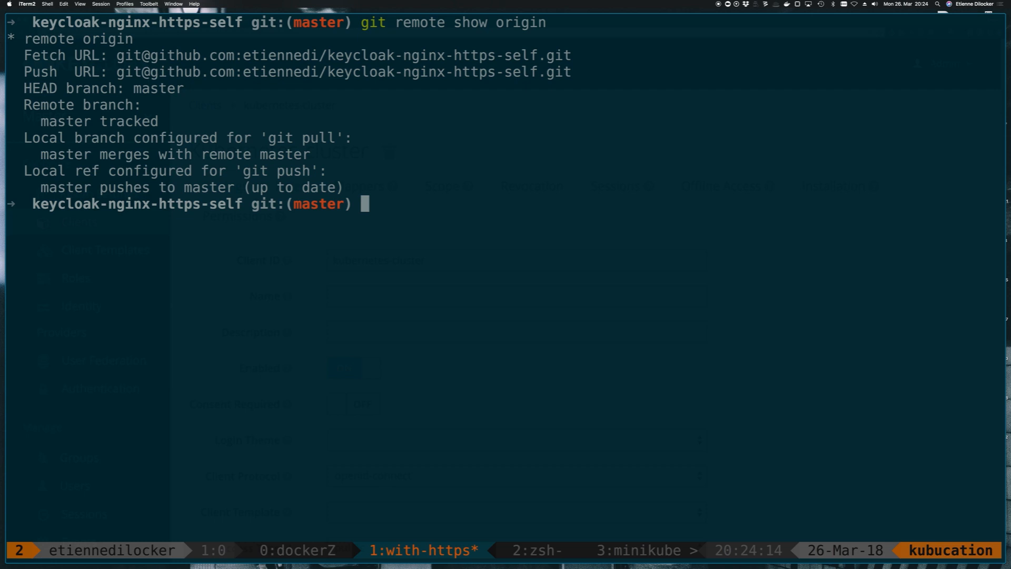
Step: Review docker-compose.yaml and default.conf in vim, then abandon the ./create_ca.sh command unrun
text(vim docker-compose.yaml)
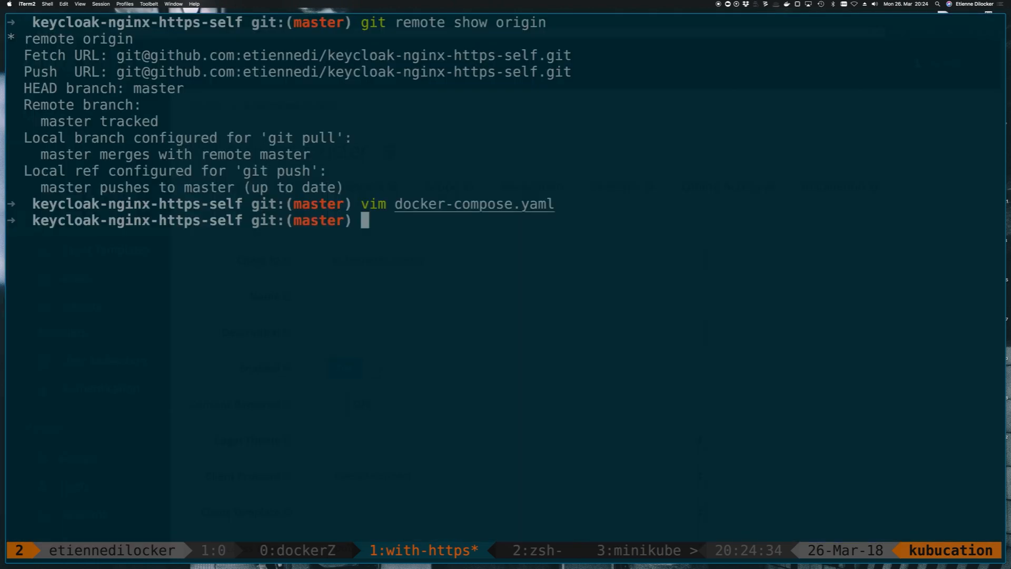
text(vim default.conf)
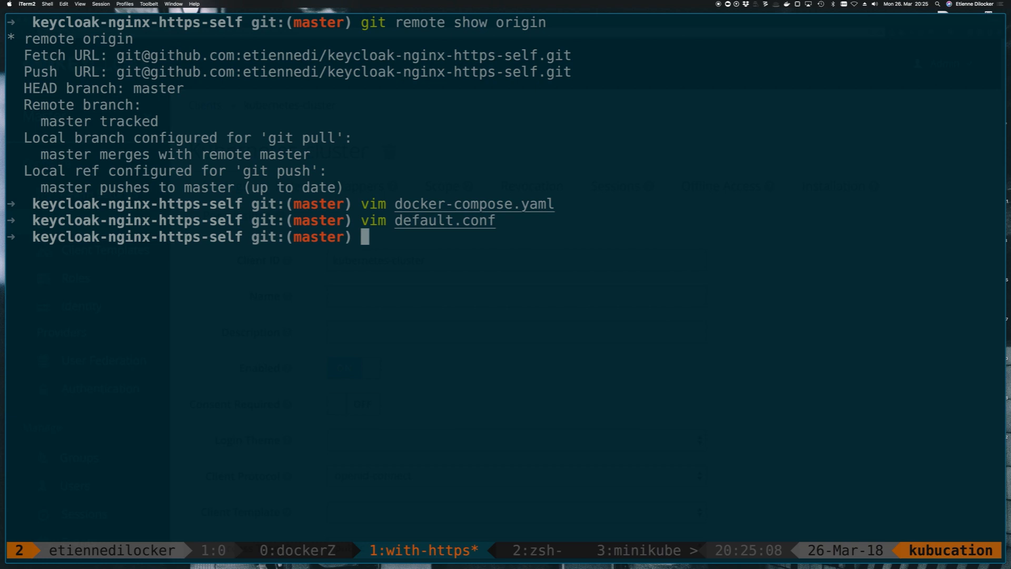
text(/create_ca.sh)
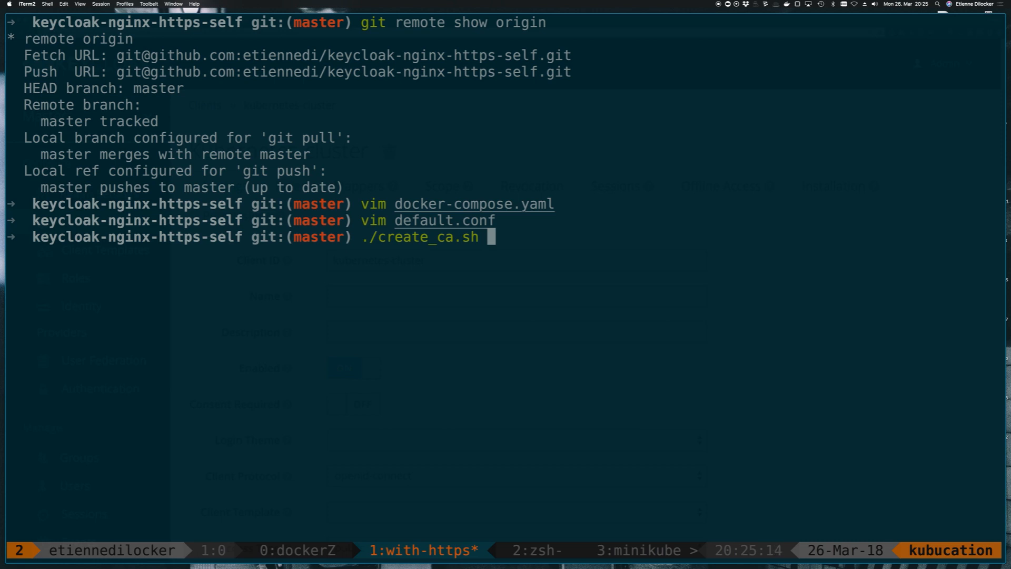
key(ctrl+u)
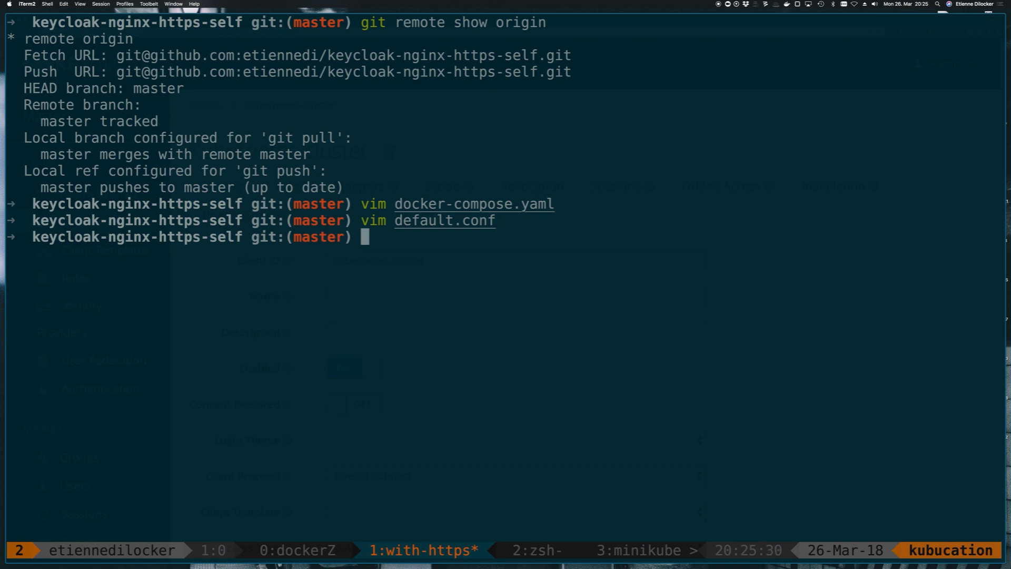
Step: Launch docker-compose build && docker-compose up for the nginx https proxy
text(docker-compose b)
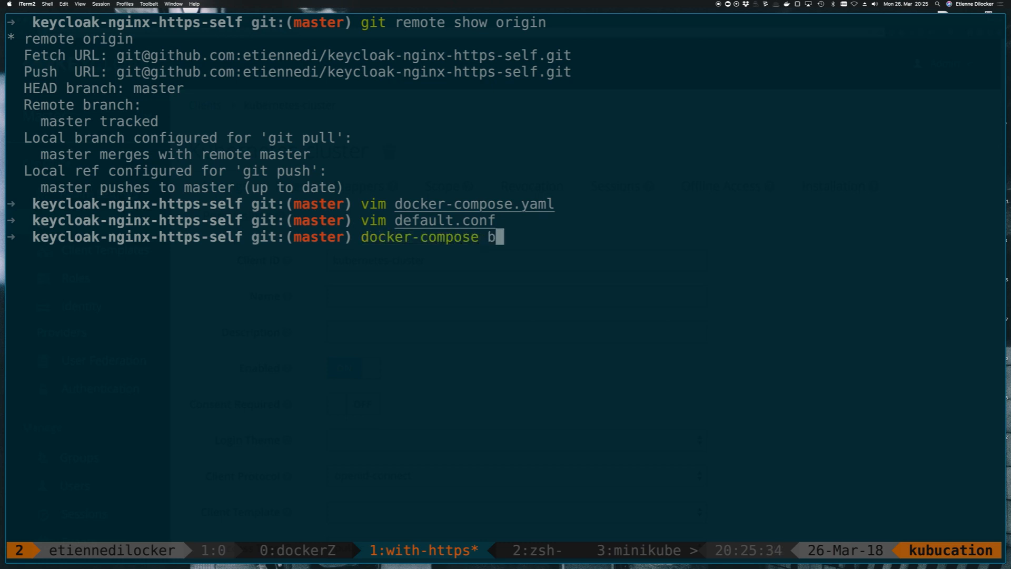
text(uild *)
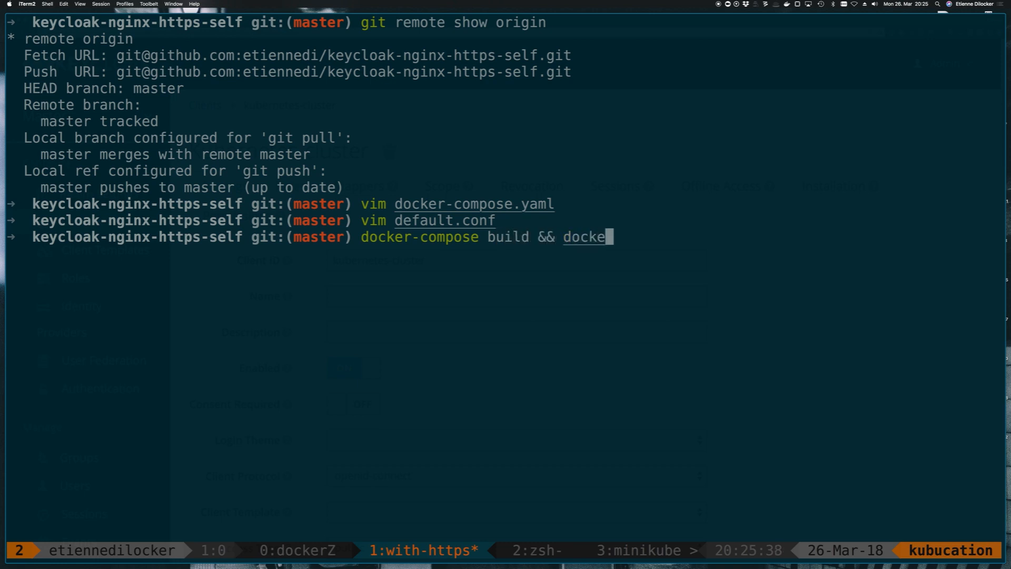
text(-compose)
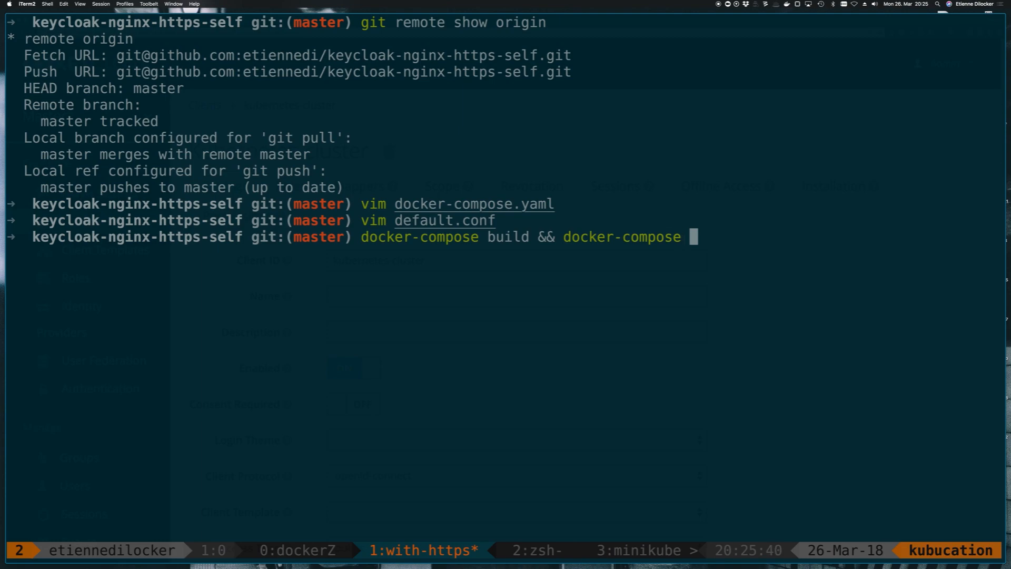
text(up)
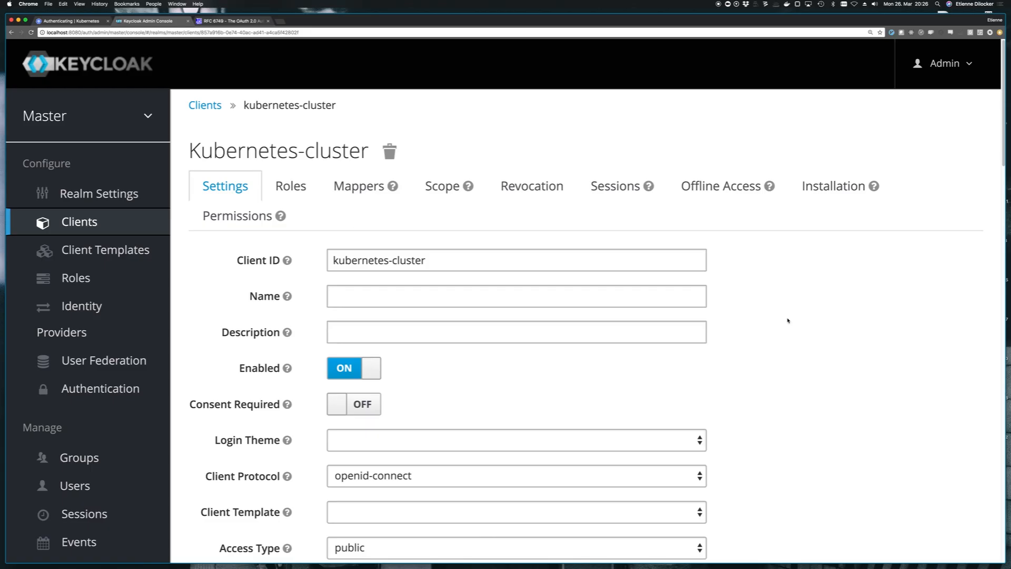
click(161, 32)
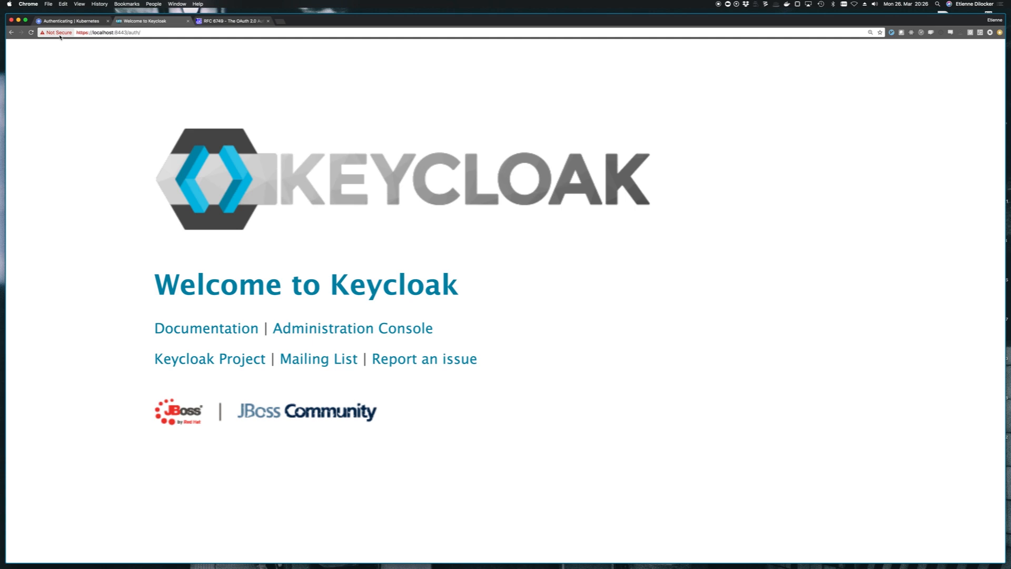
mouse_move(57, 32)
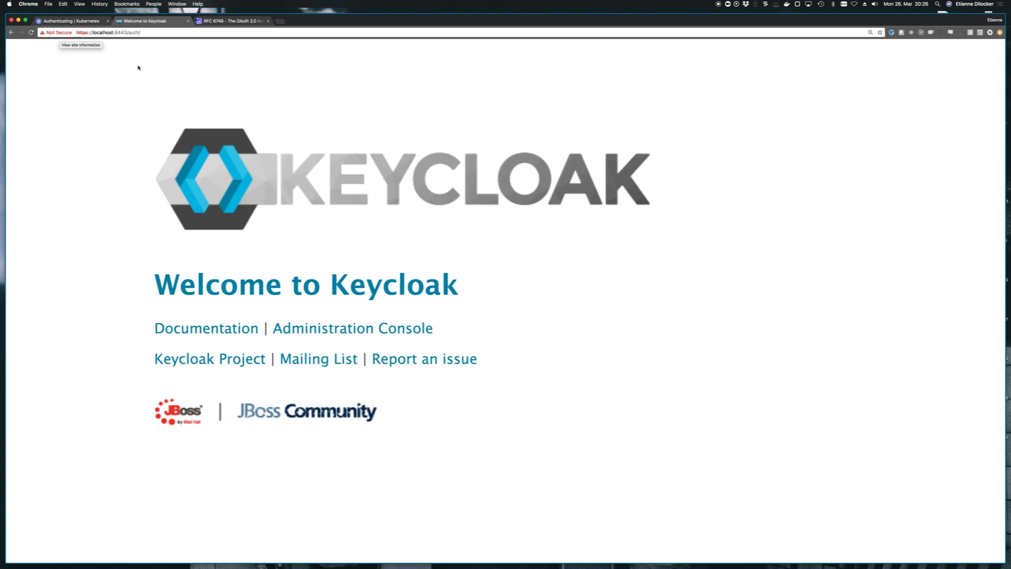
mouse_move(56, 32)
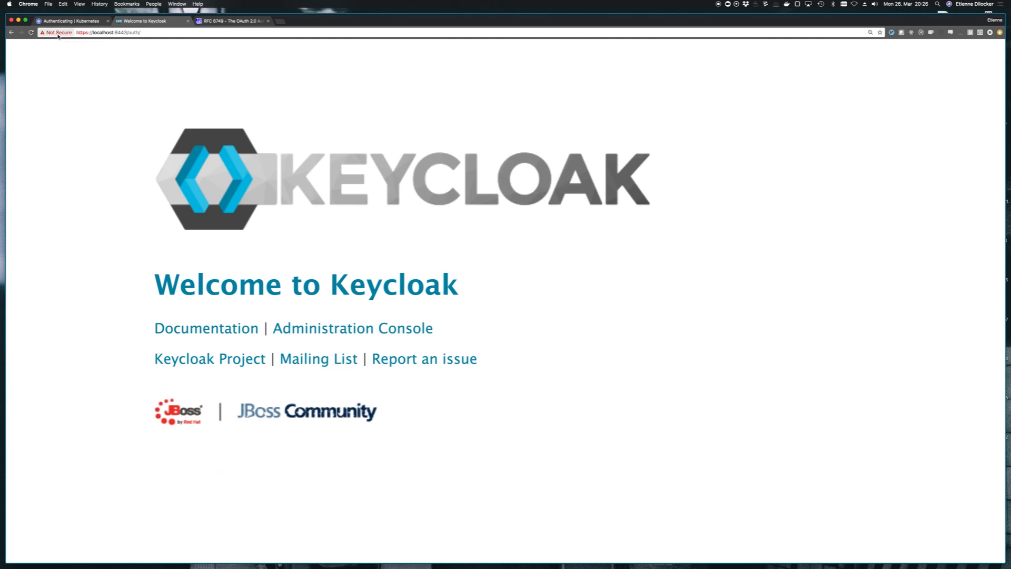
mouse_move(55, 33)
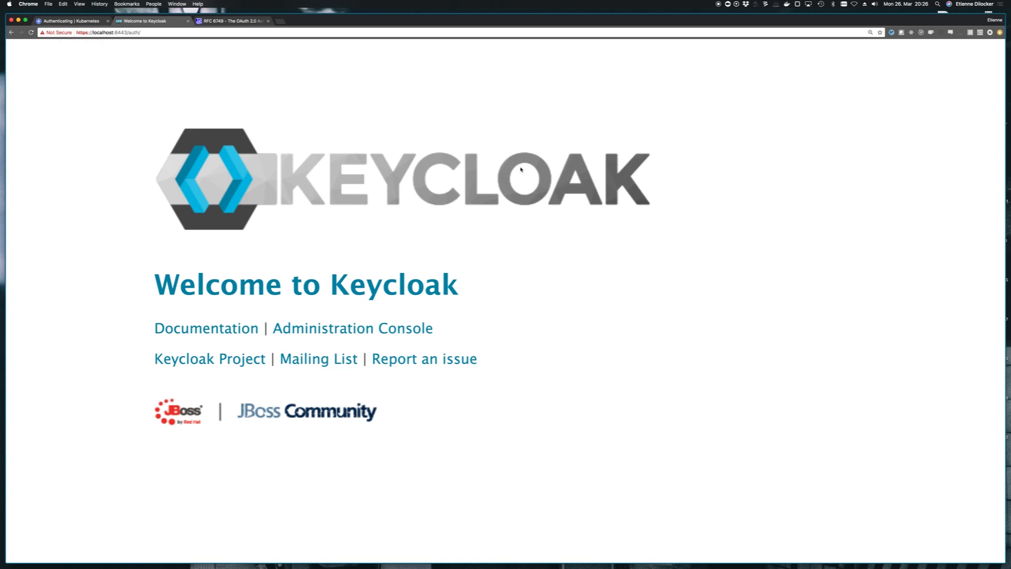
mouse_move(305, 139)
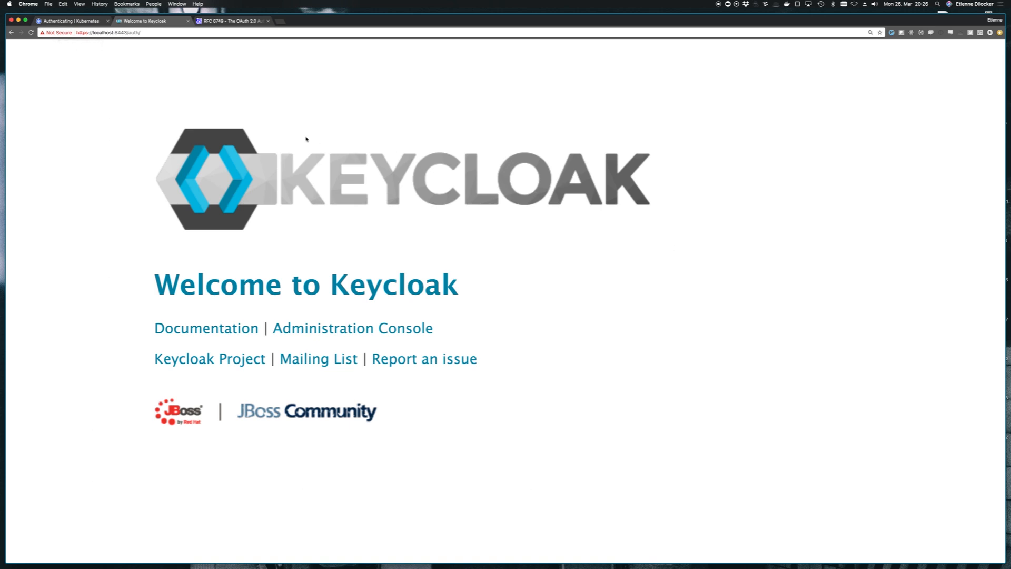